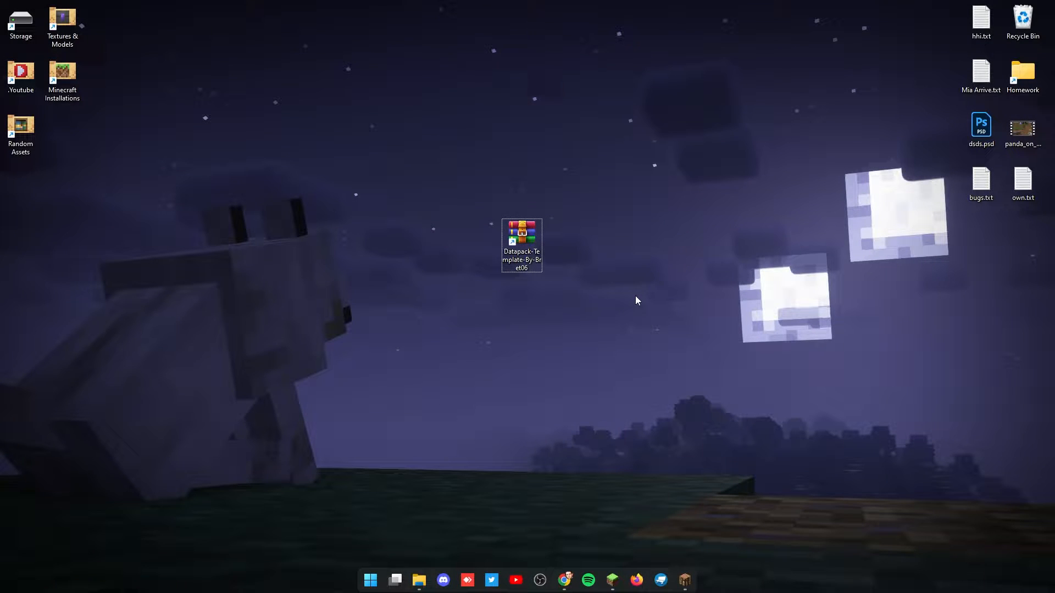
pyautogui.moveTo(614, 323)
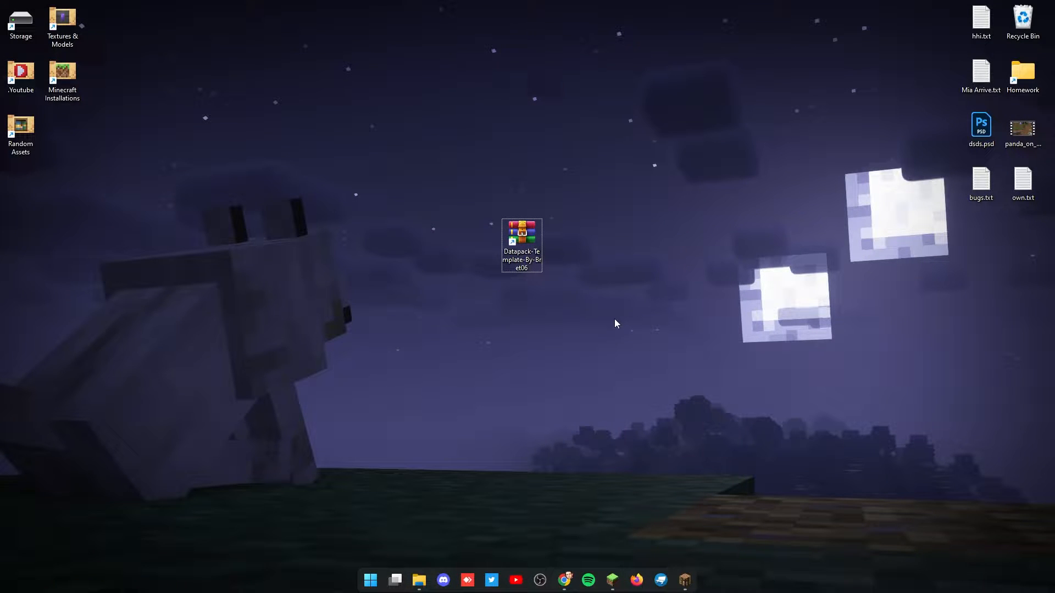
pyautogui.moveTo(594, 331)
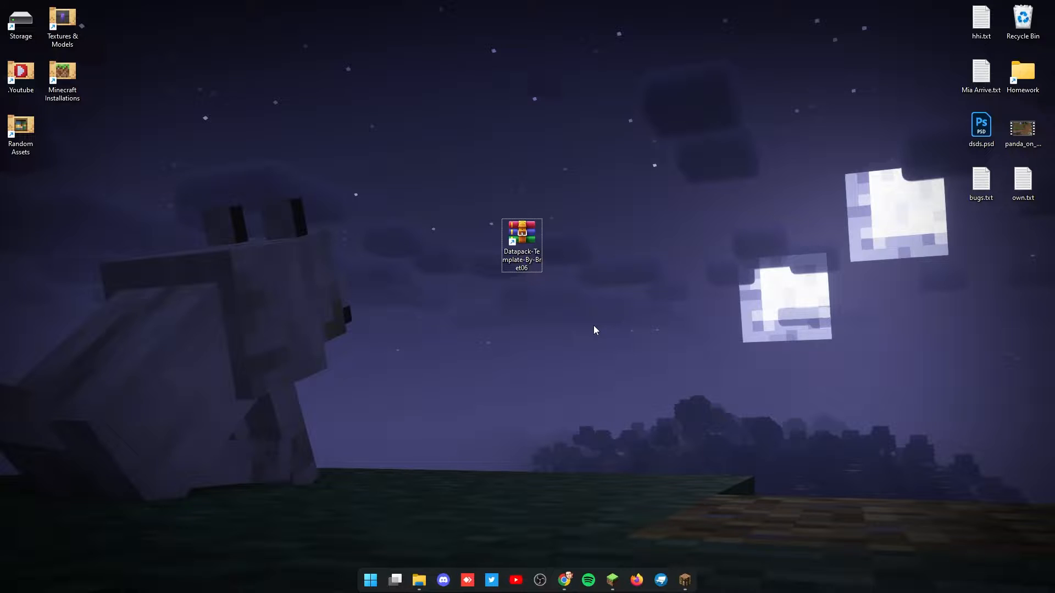
pyautogui.moveTo(560, 313)
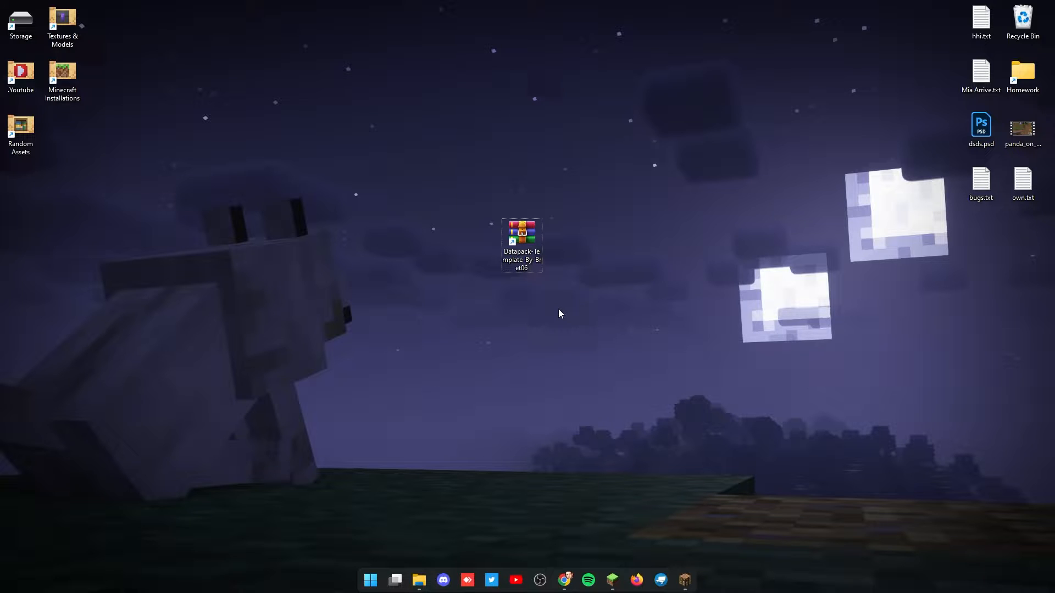
# - Bring the browser window with the datapack tutorial video to the front
pyautogui.click(564, 580)
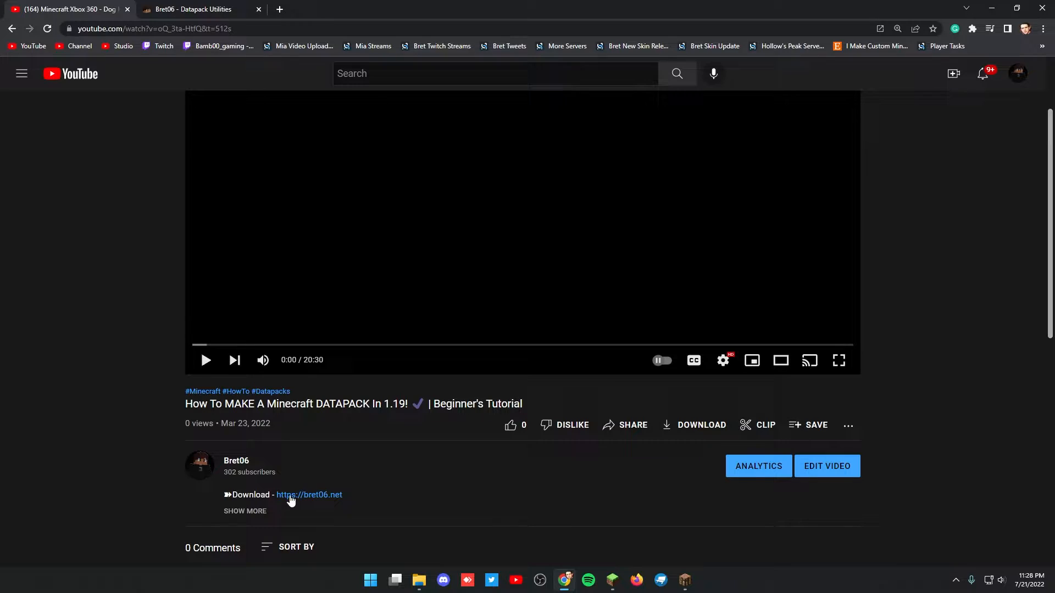
pyautogui.moveTo(296, 501)
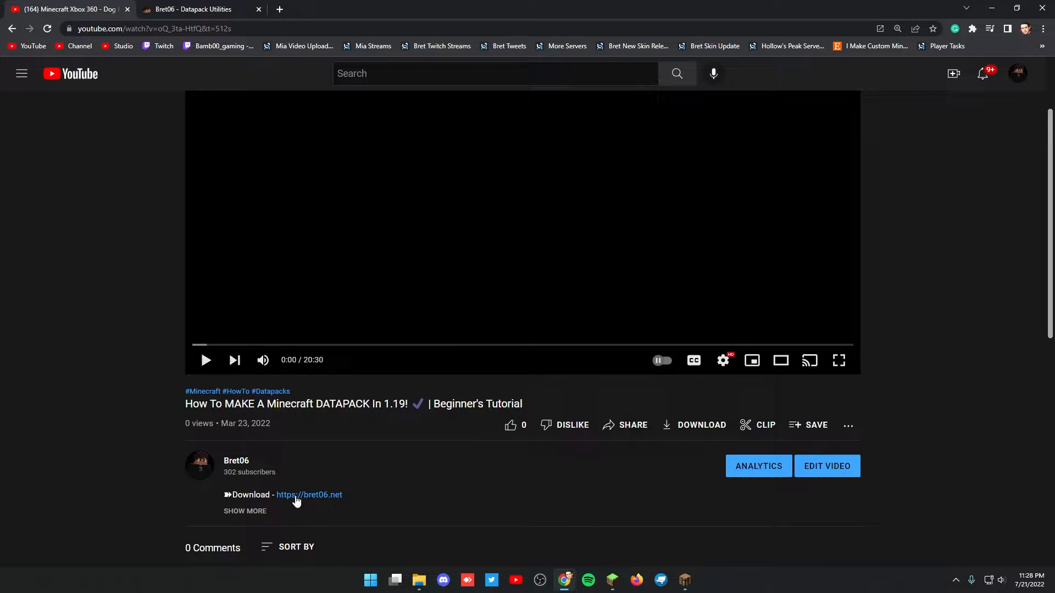
pyautogui.moveTo(258, 440)
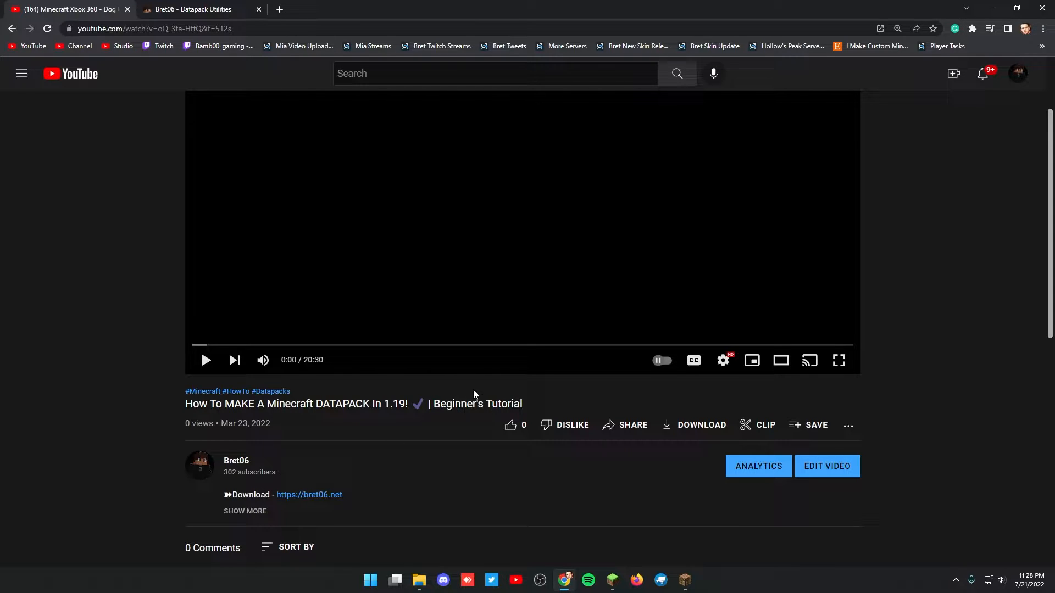
pyautogui.moveTo(309, 494)
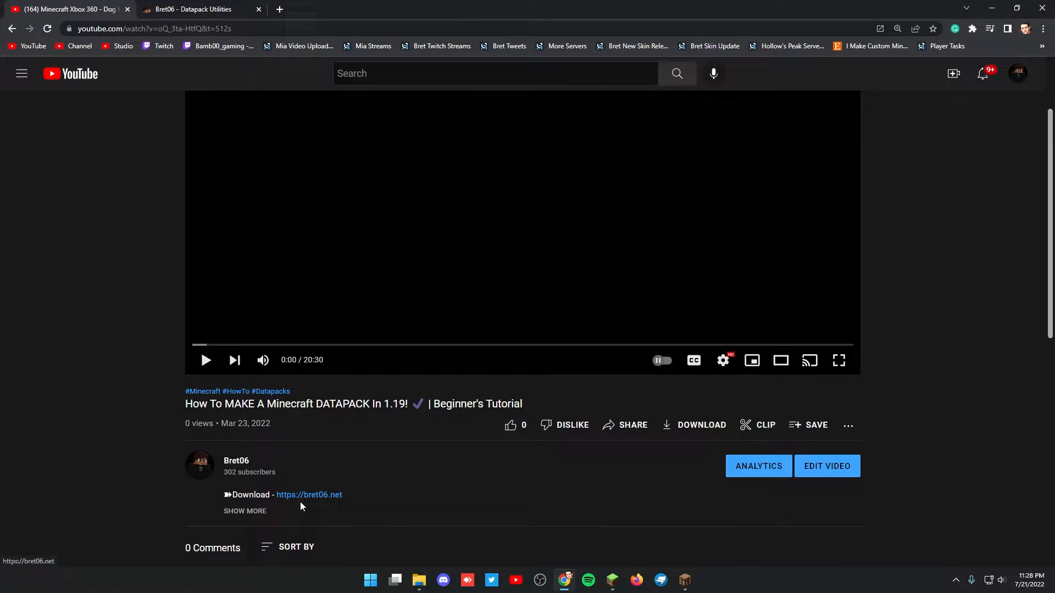
pyautogui.moveTo(309, 499)
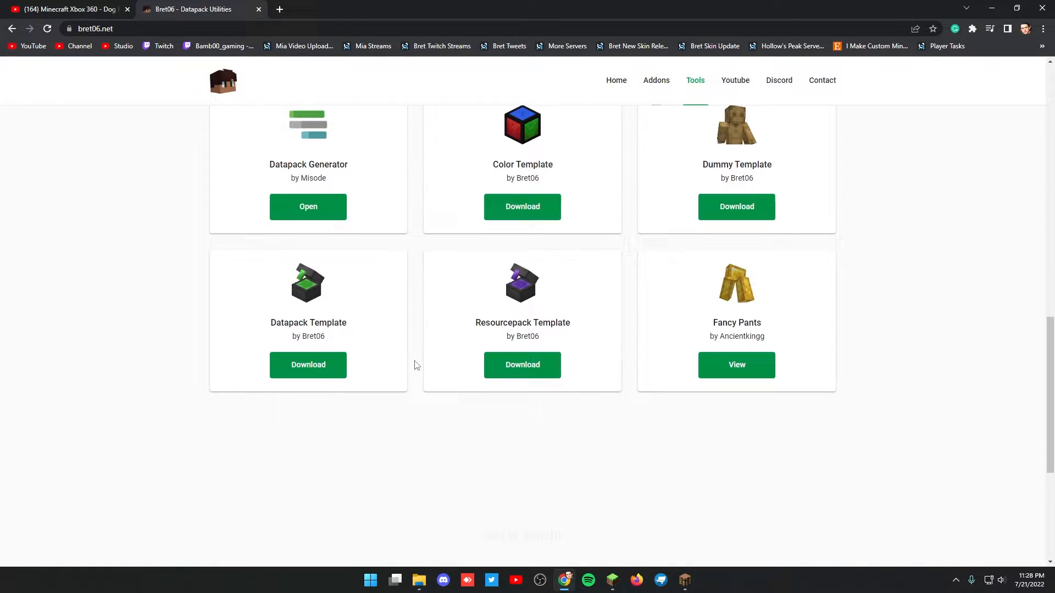
# - Download the Datapack Template zip from the Tools section of bret06.net
pyautogui.scroll(-3)
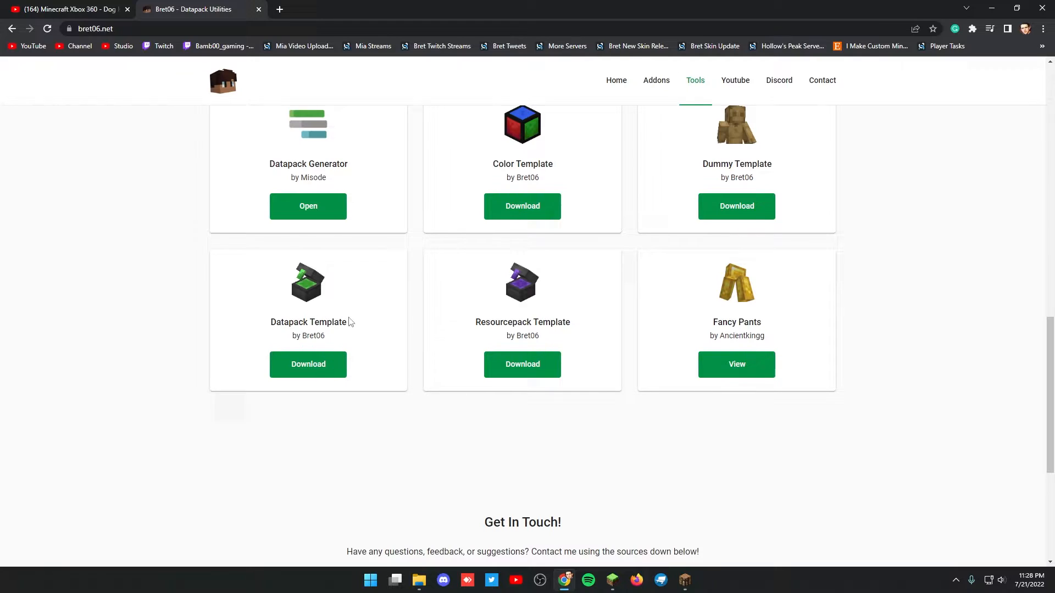
pyautogui.click(308, 363)
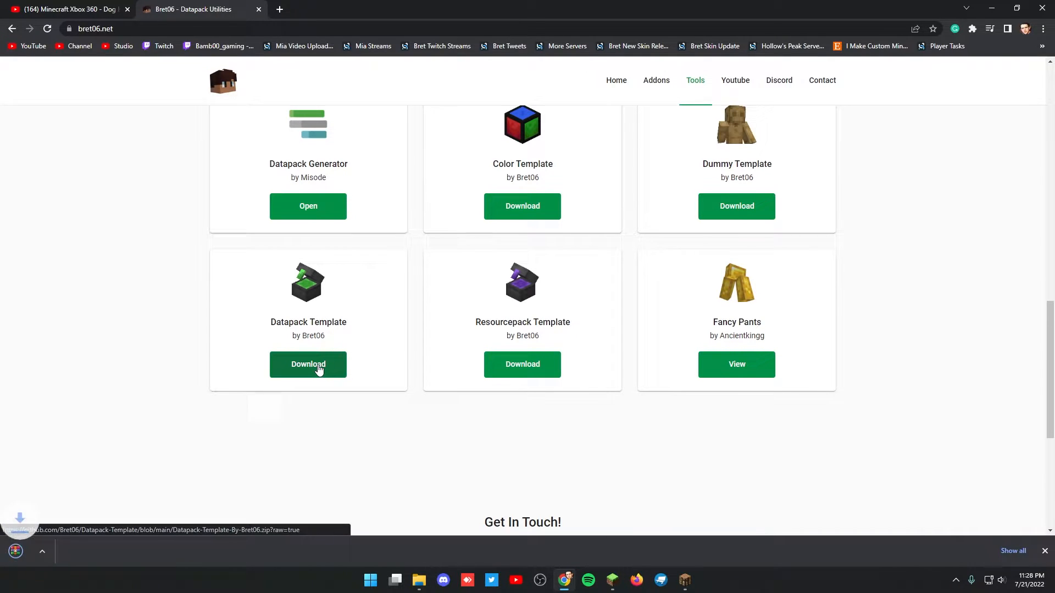
pyautogui.click(308, 364)
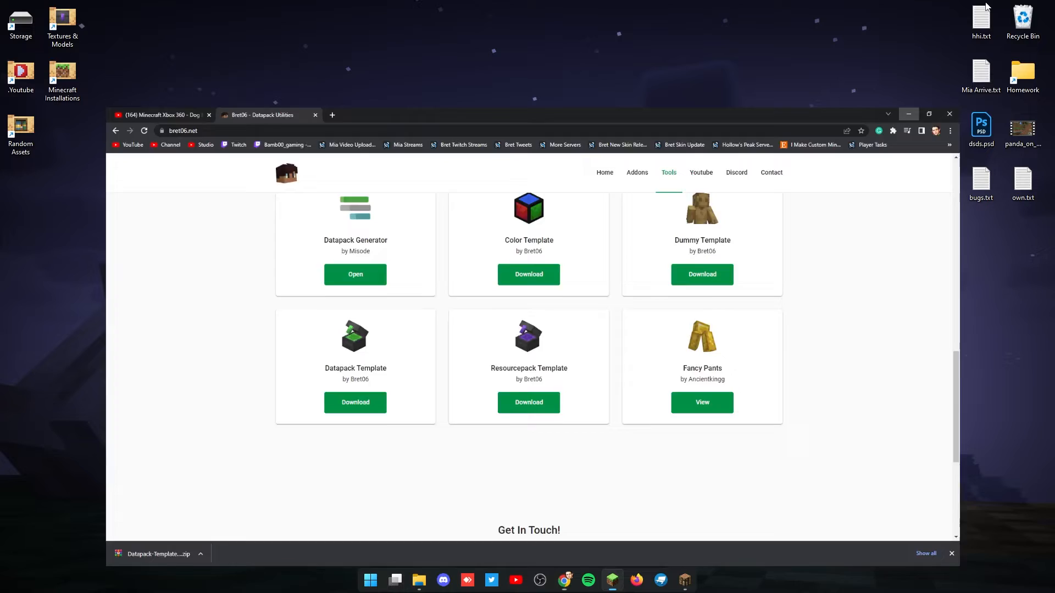
# - Open the downloaded Datapack Template archive in WinRAR and dismiss the license reminder
pyautogui.click(158, 554)
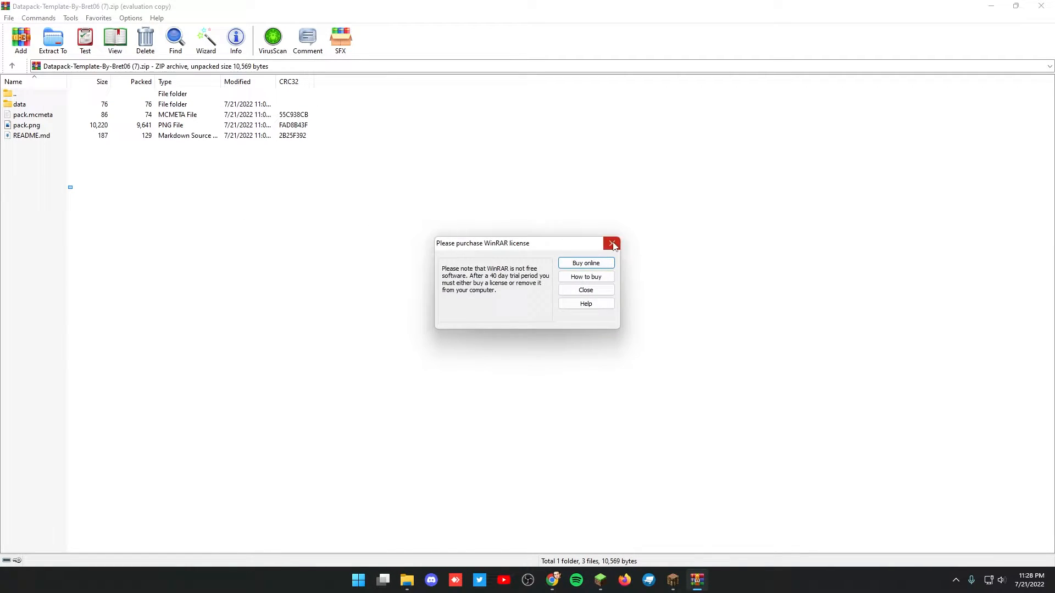
pyautogui.click(611, 243)
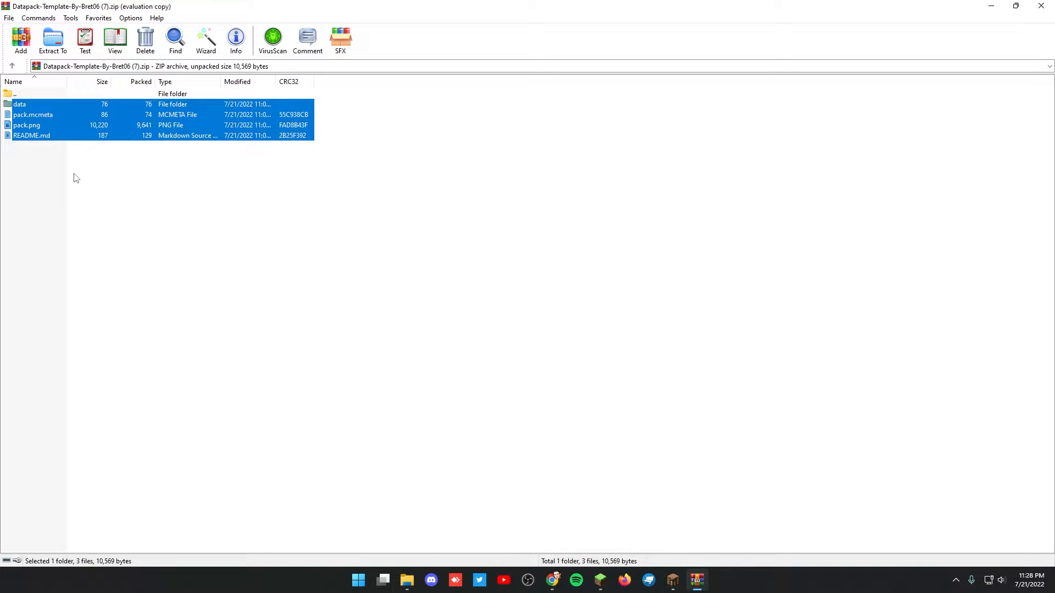
pyautogui.moveTo(85, 159)
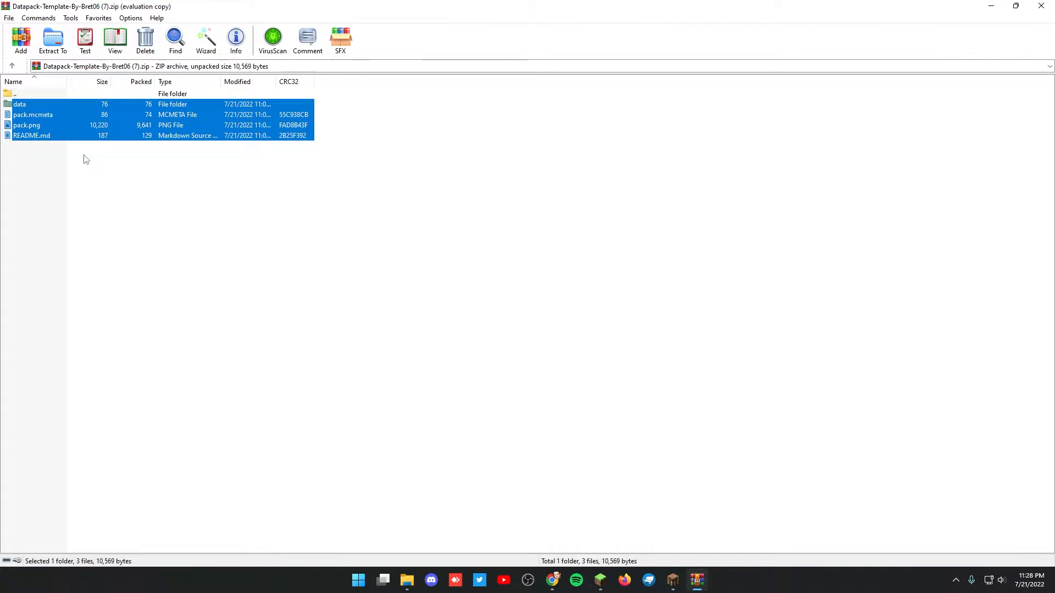
pyautogui.click(406, 580)
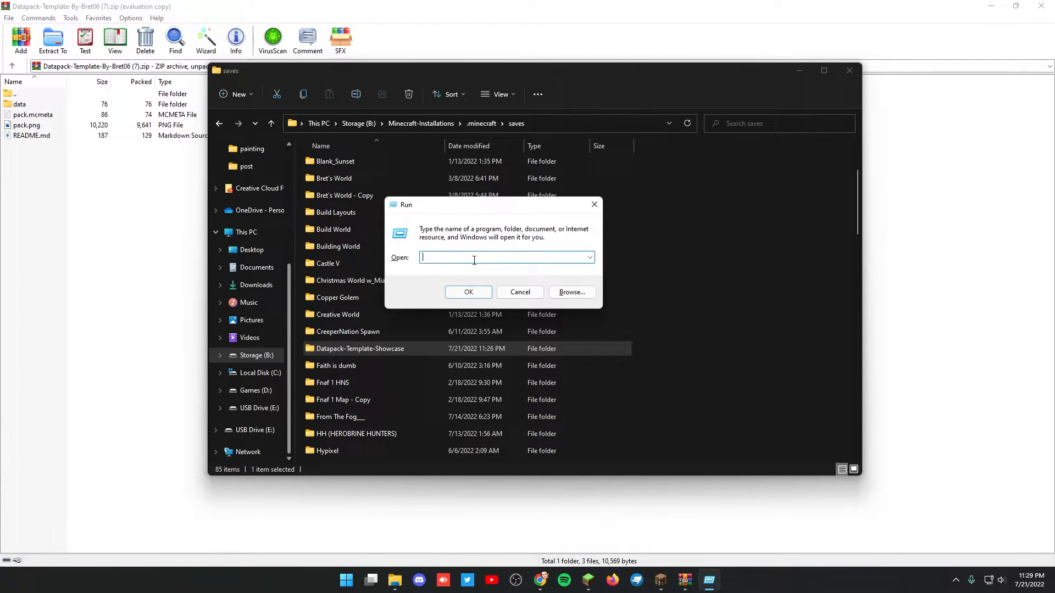
# - Navigate via %appdata% to the .minecraft saves folder
pyautogui.write('%appdat')
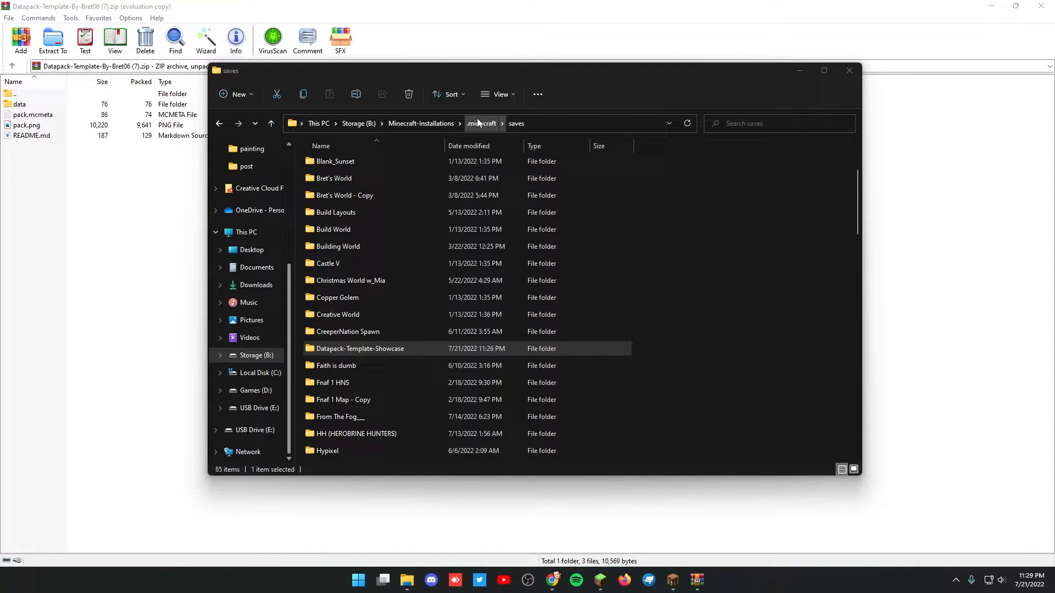
pyautogui.click(481, 124)
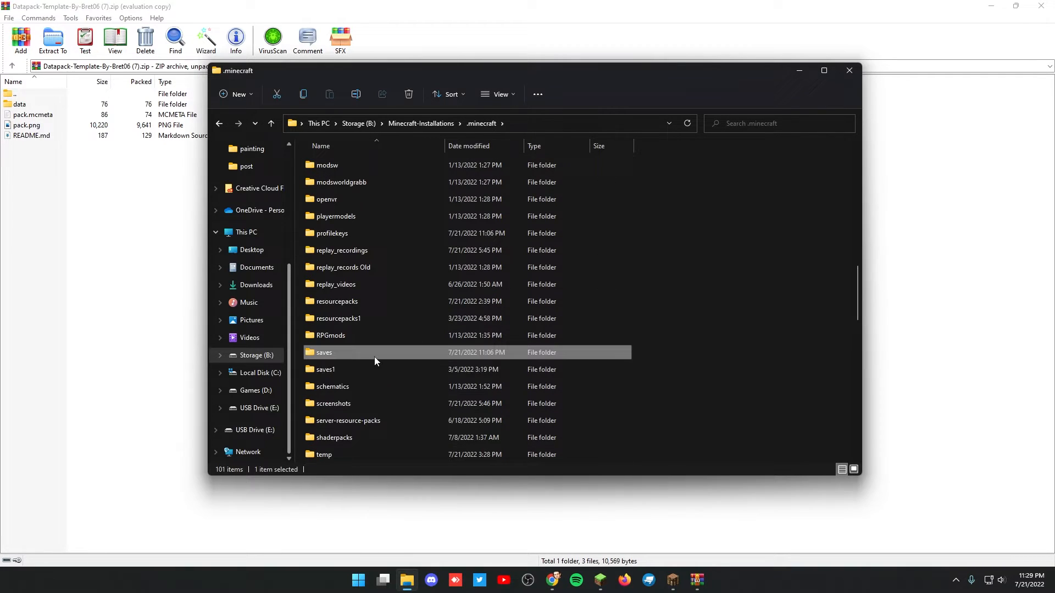
pyautogui.doubleClick(323, 353)
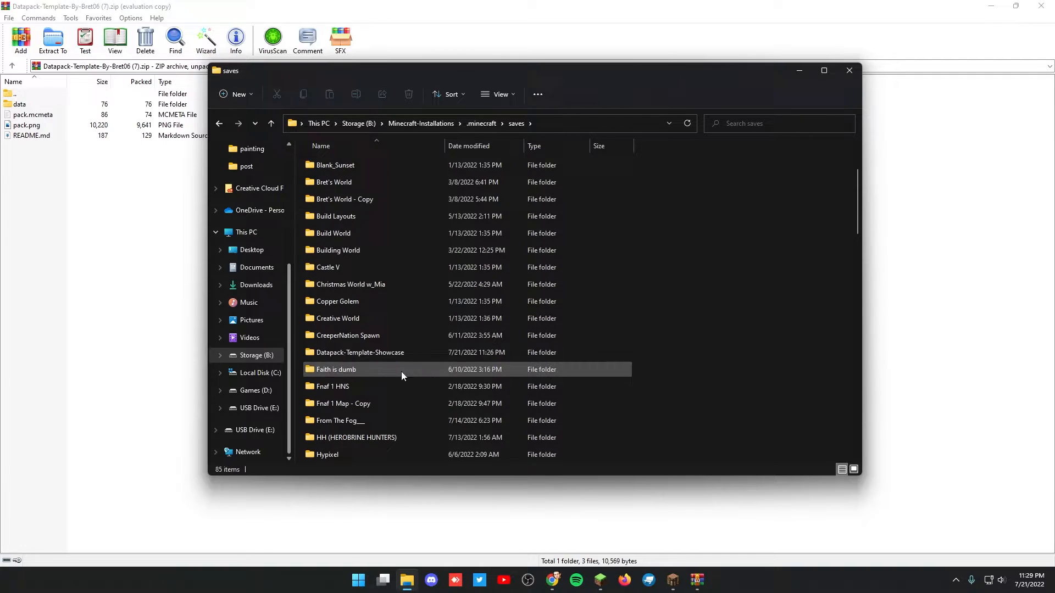
# - Enter the Datapack-Template-Showcase world save and its empty datapacks folder
pyautogui.click(361, 353)
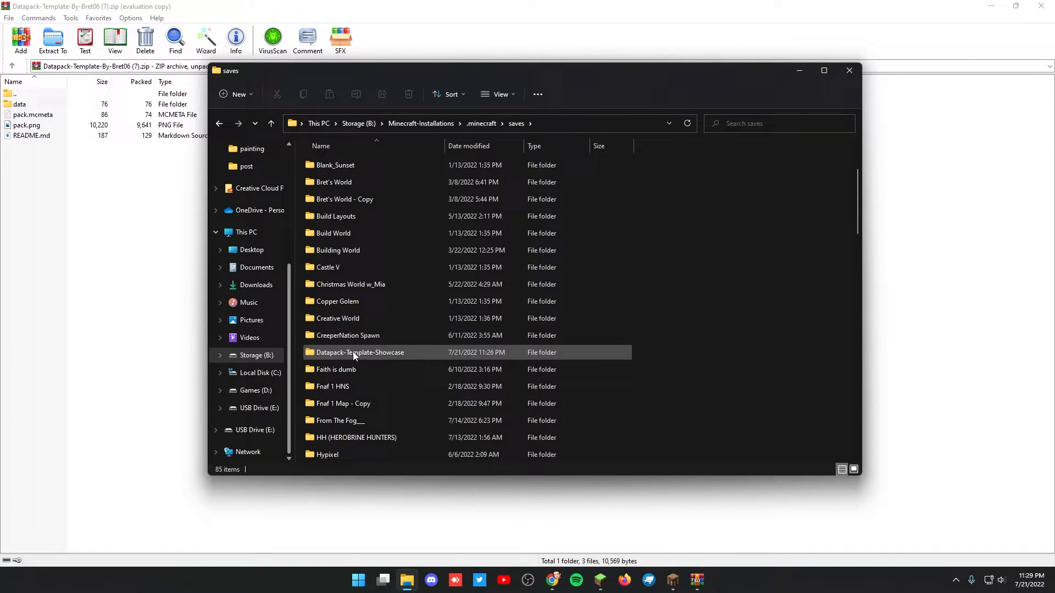
pyautogui.moveTo(356, 353)
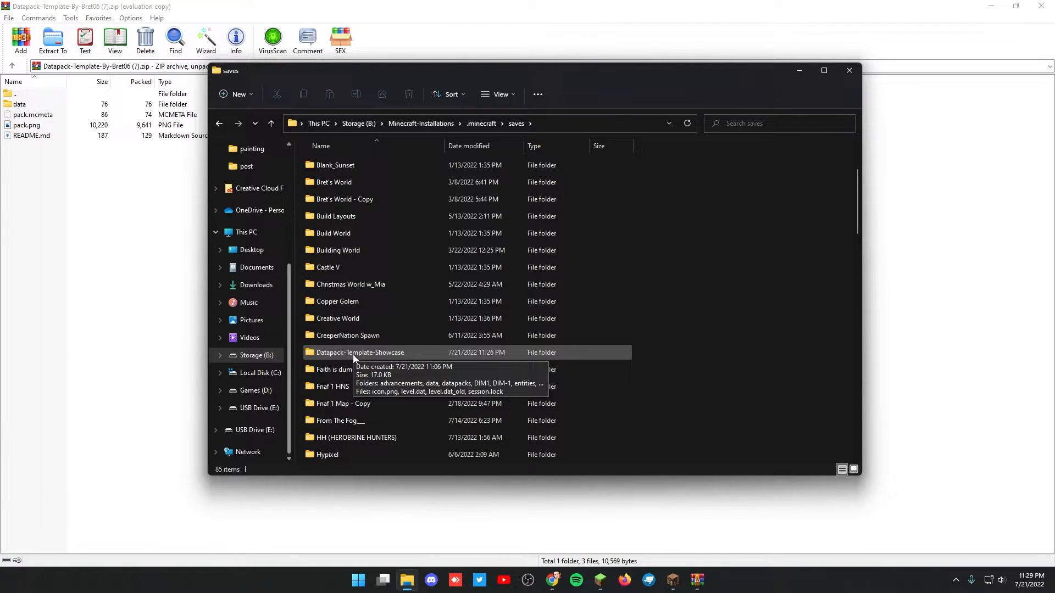
pyautogui.doubleClick(360, 352)
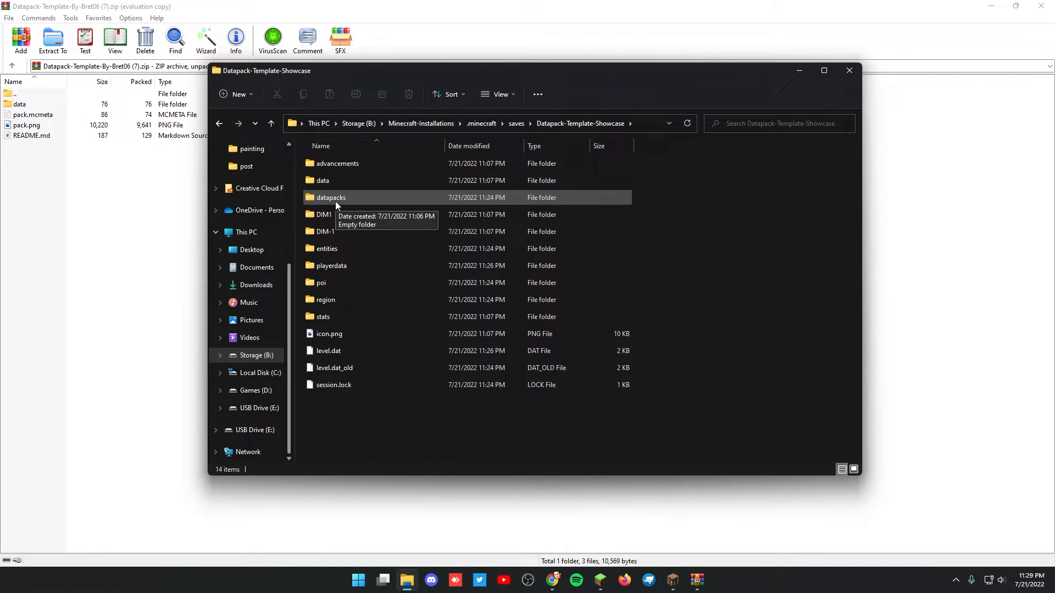
pyautogui.doubleClick(331, 197)
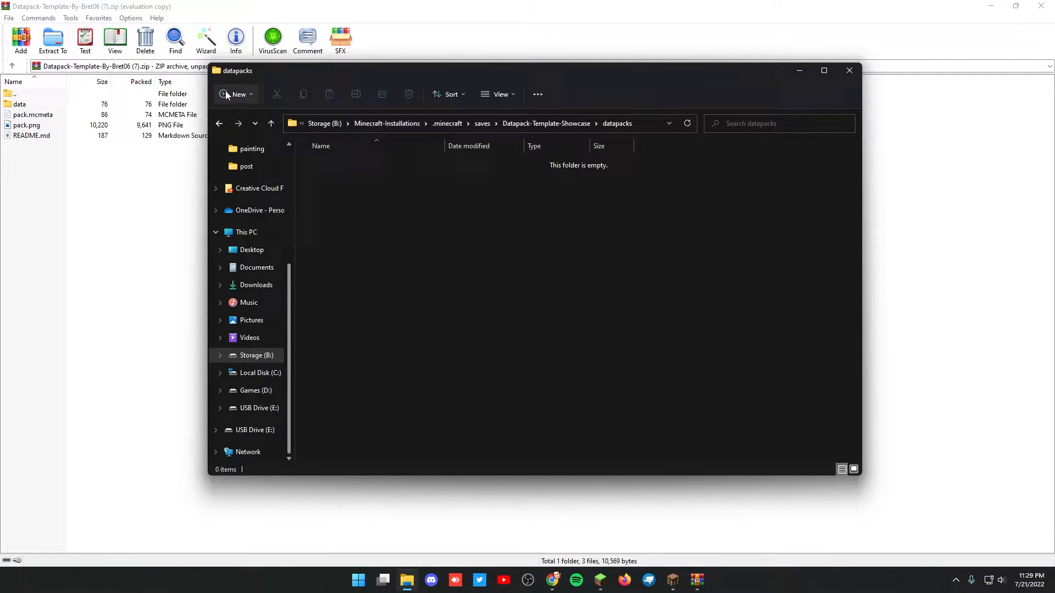
# - Create a Test folder, paste the archive's contents into it and remove README.md
pyautogui.click(235, 95)
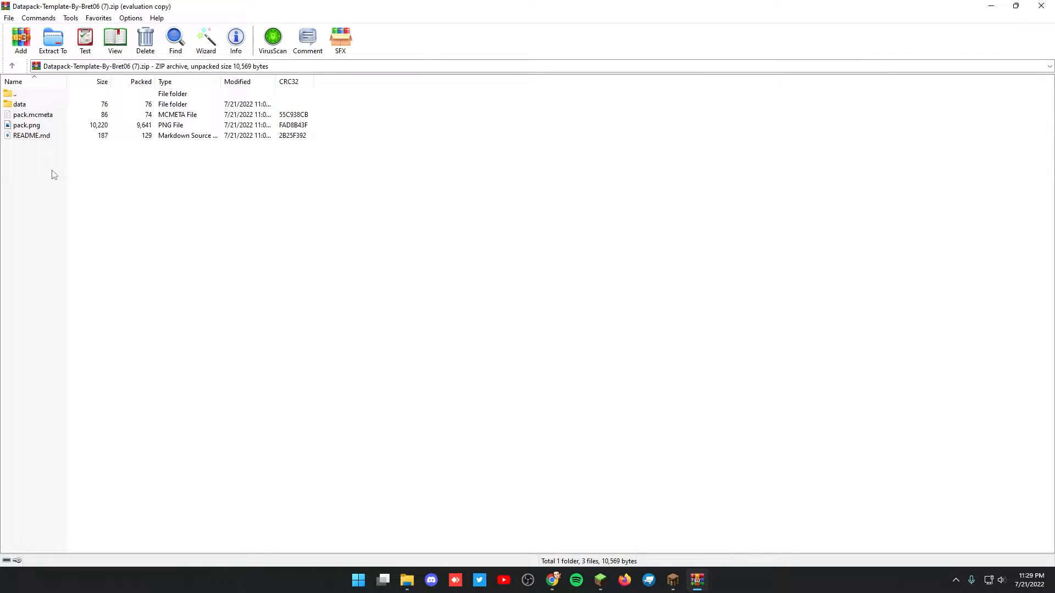
pyautogui.press('ctrl+a')
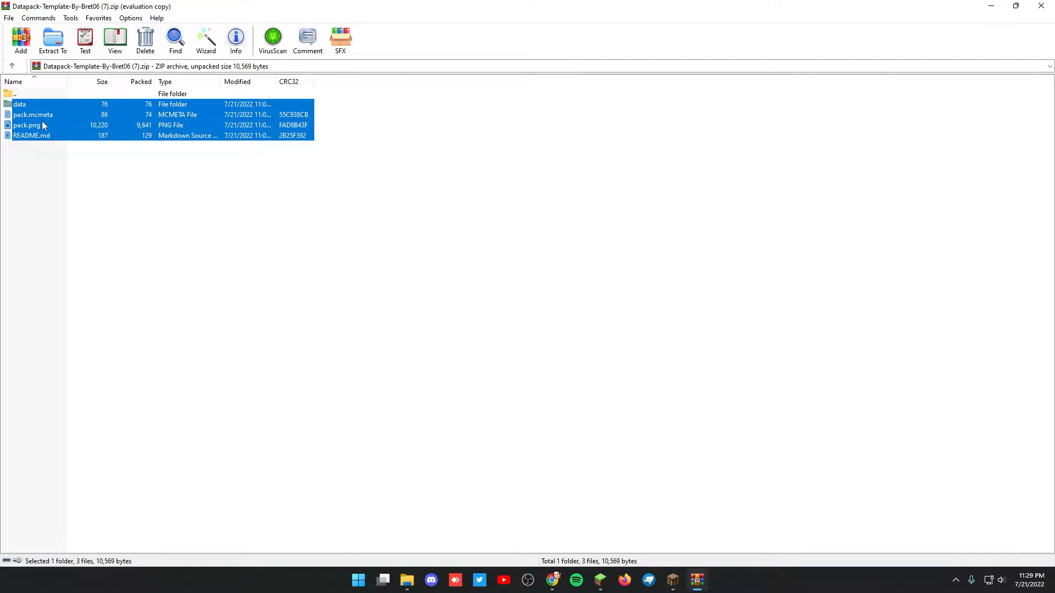
pyautogui.rightClick(32, 125)
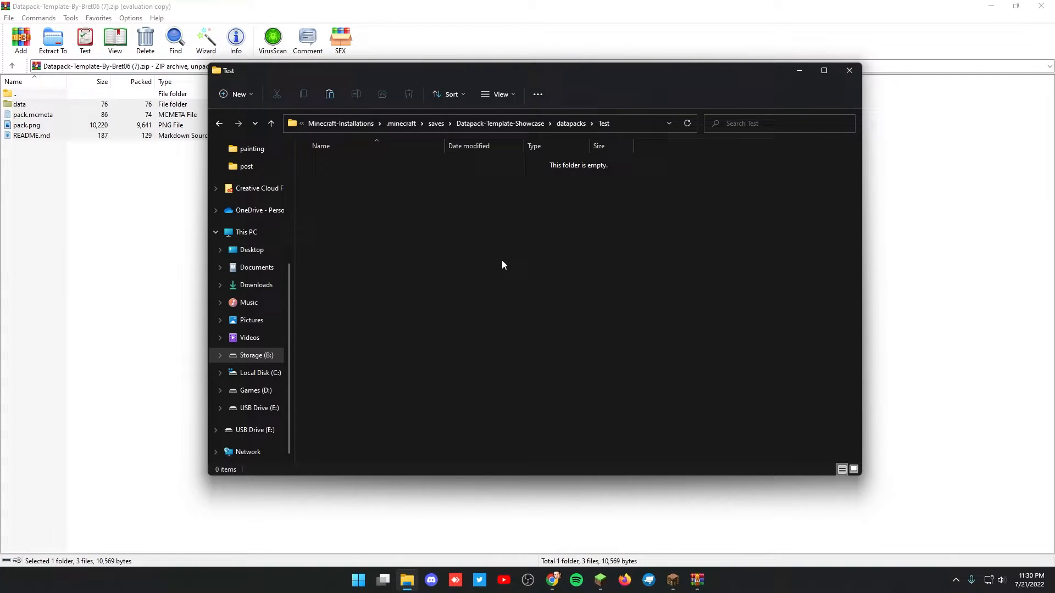
pyautogui.rightClick(501, 264)
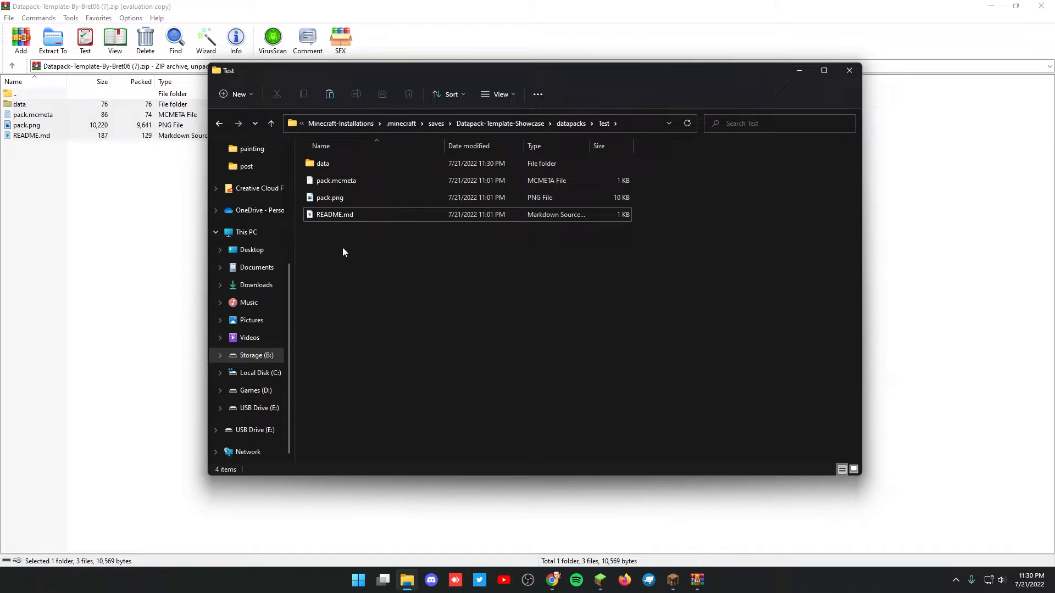
pyautogui.click(334, 214)
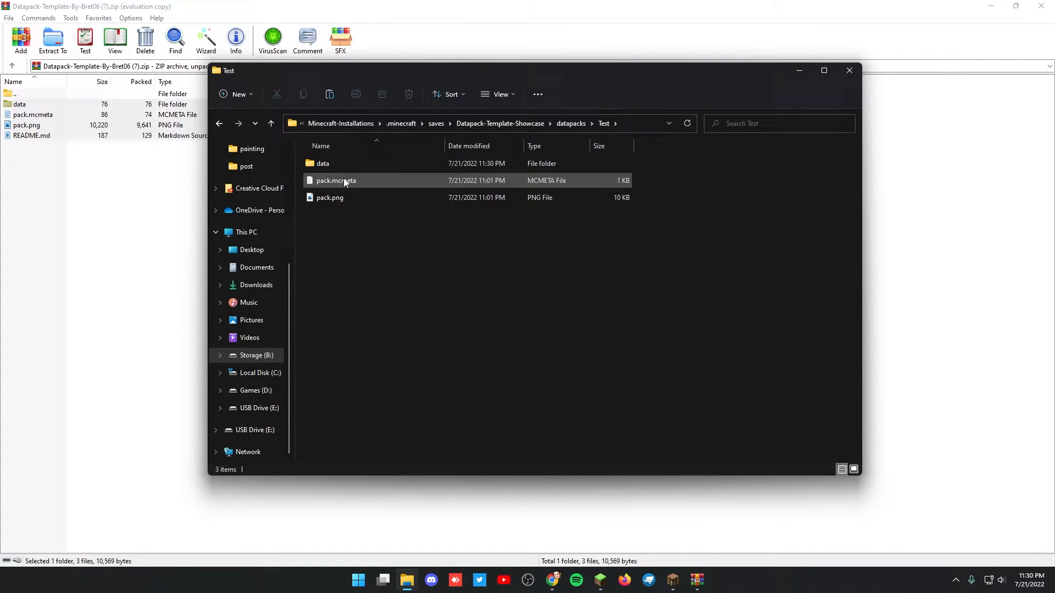
pyautogui.moveTo(343, 180)
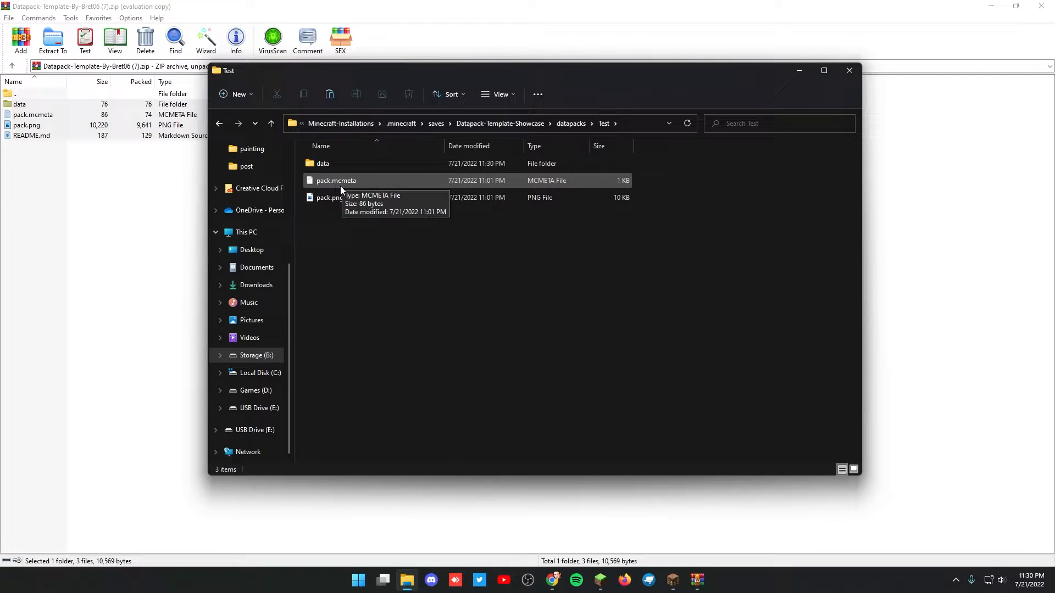
# - Edit pack.mcmeta so pack_format reads 10 and save it
pyautogui.doubleClick(335, 180)
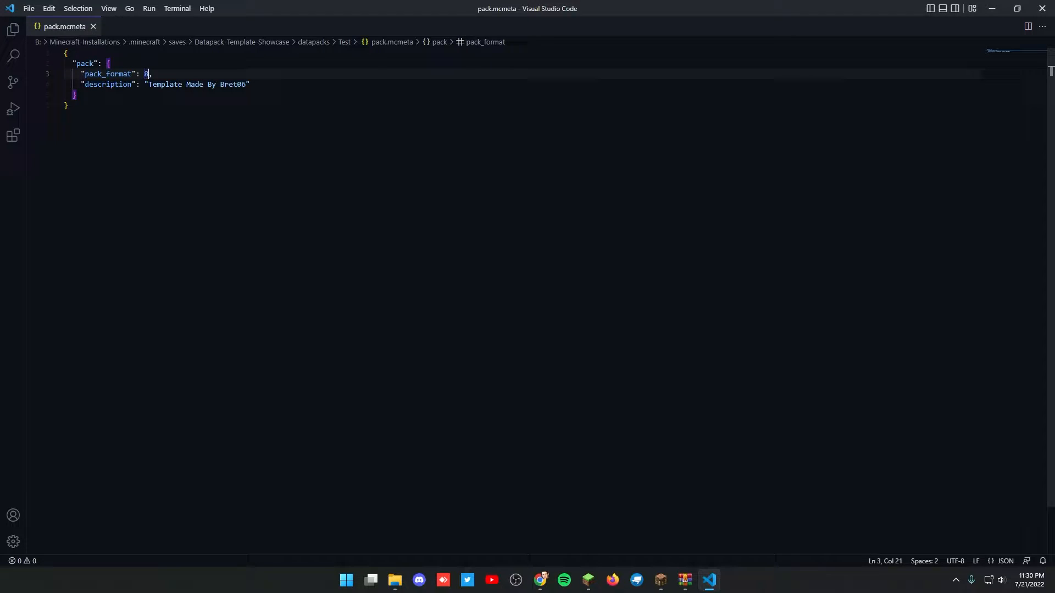
pyautogui.write('0')
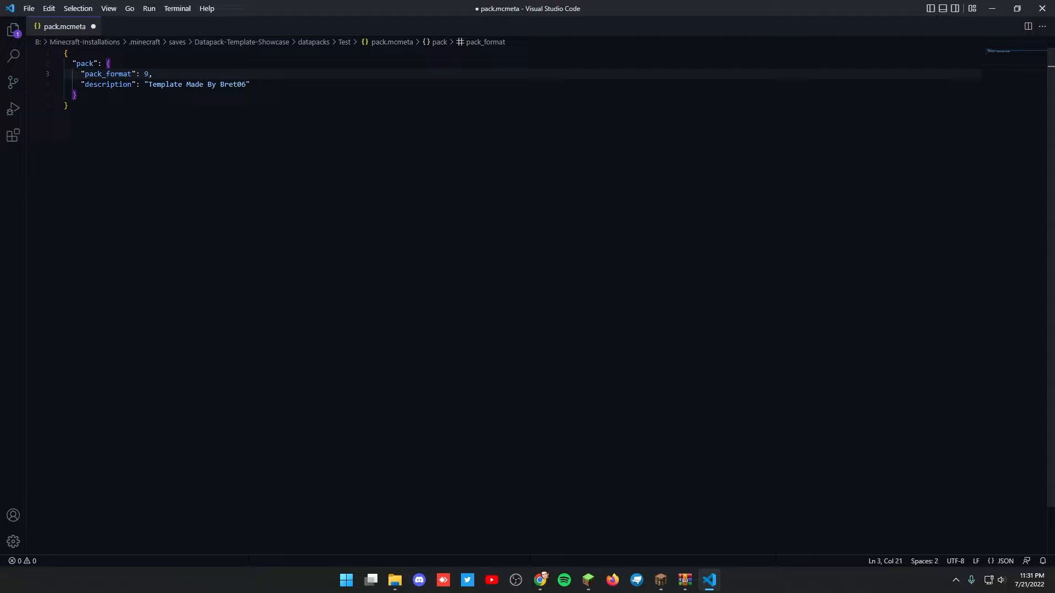
pyautogui.write('0')
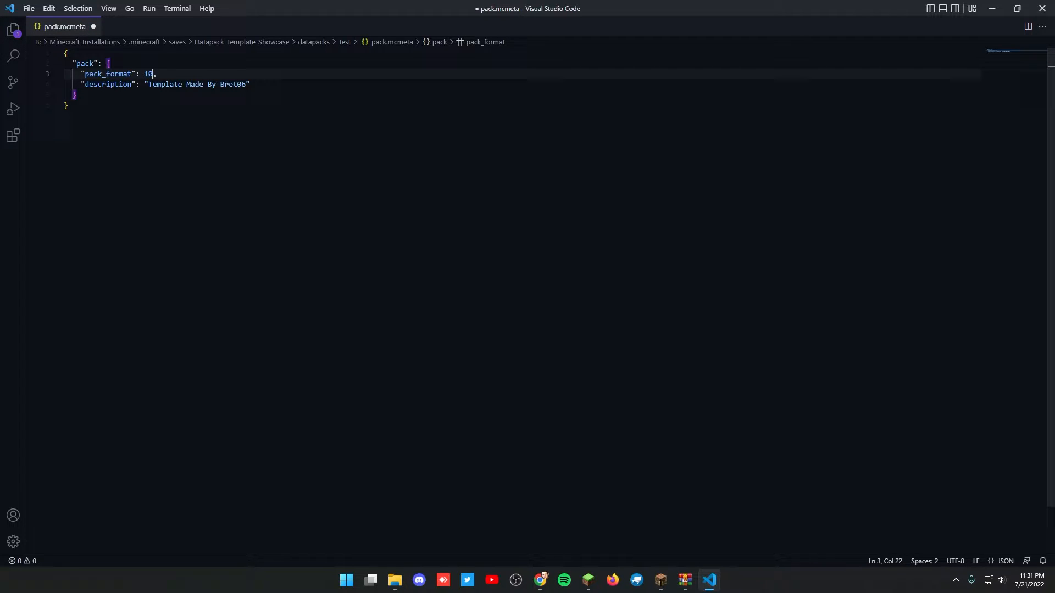
pyautogui.press('ctrl+s')
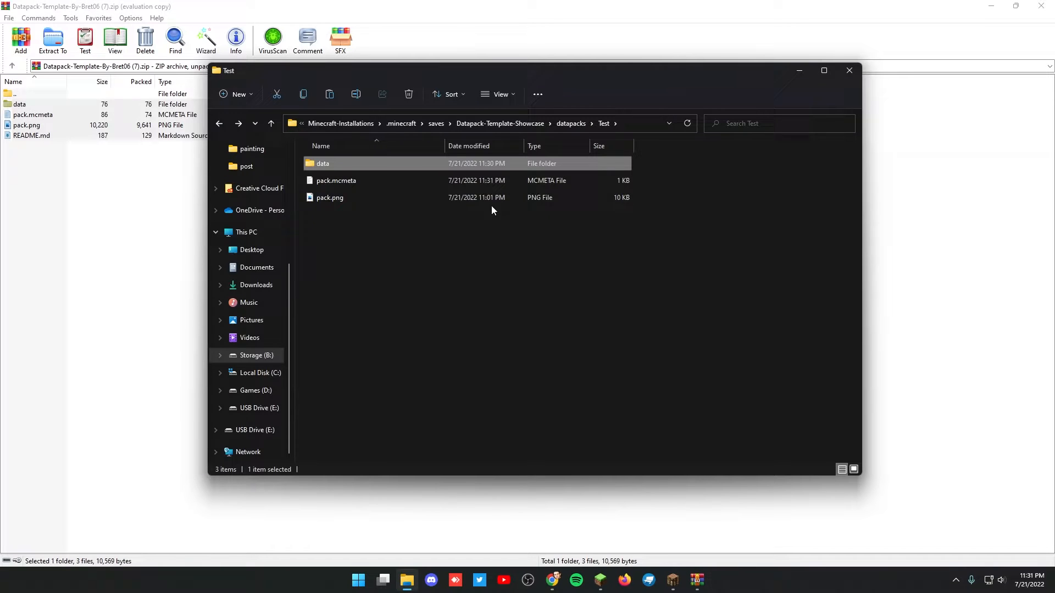
# - Rename the namespace folder inside data to test
pyautogui.doubleClick(321, 162)
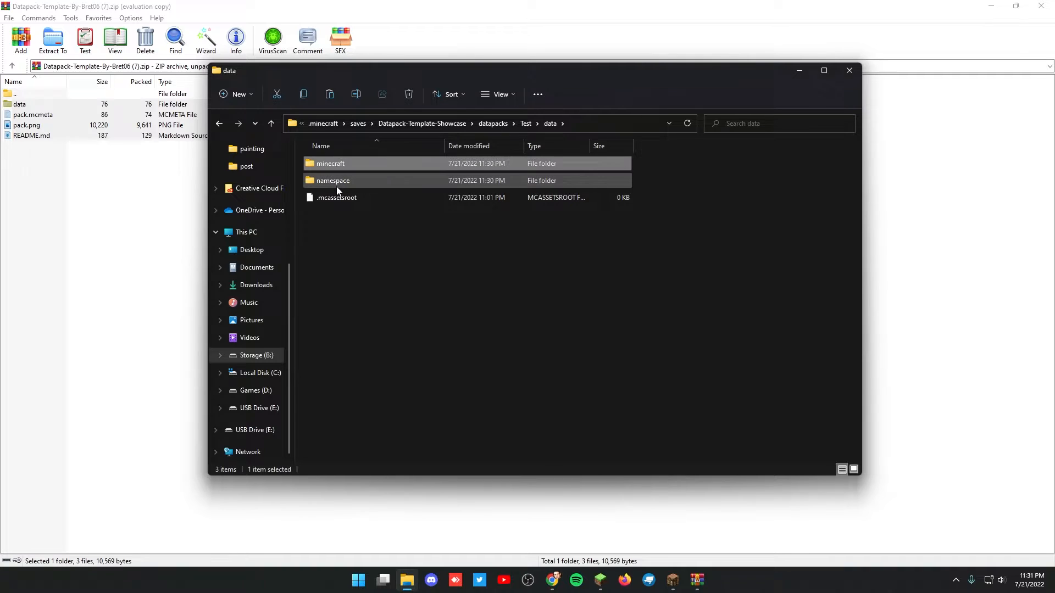
pyautogui.click(332, 180)
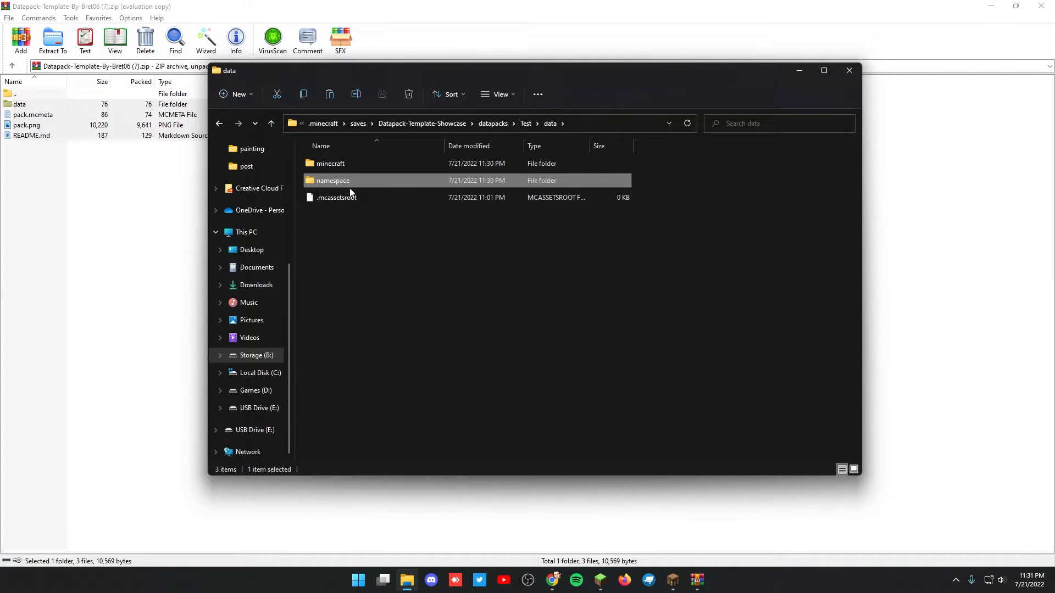
pyautogui.moveTo(354, 185)
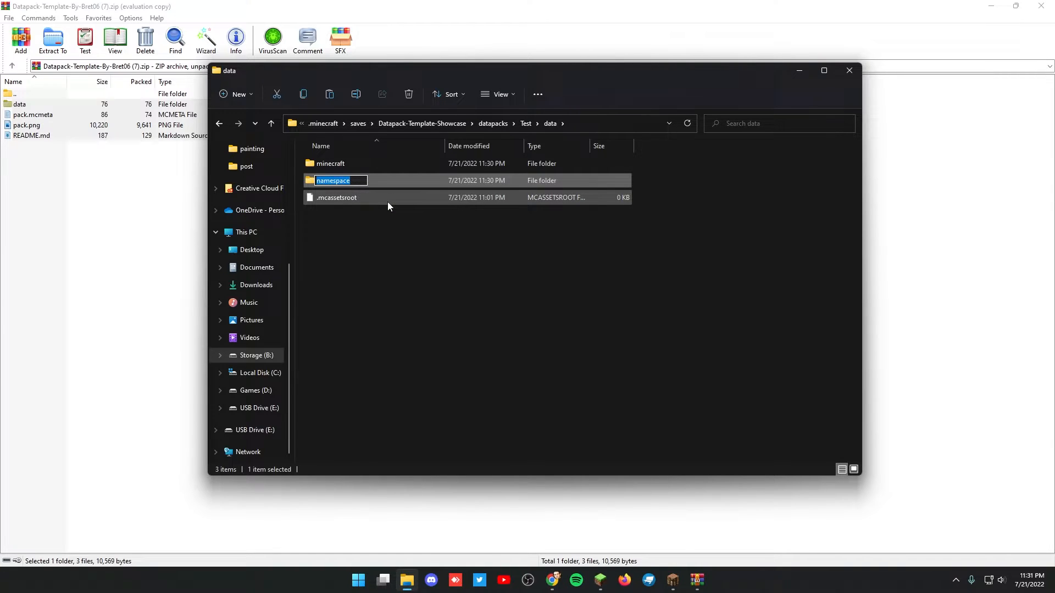
pyautogui.write('test')
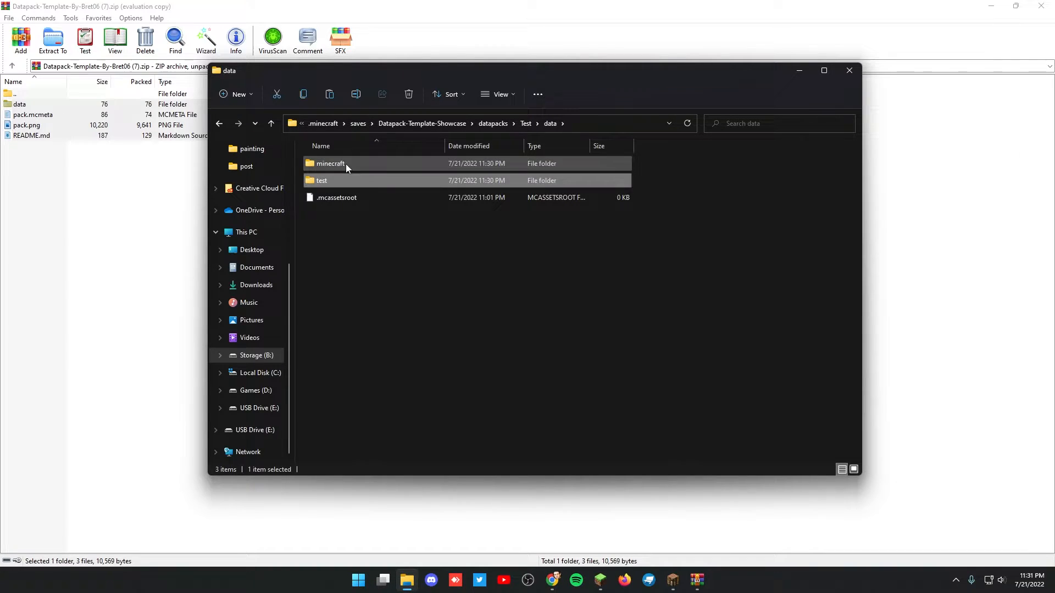
# - Navigate into minecraft/tags/functions to reach the load and tick tag files
pyautogui.doubleClick(329, 164)
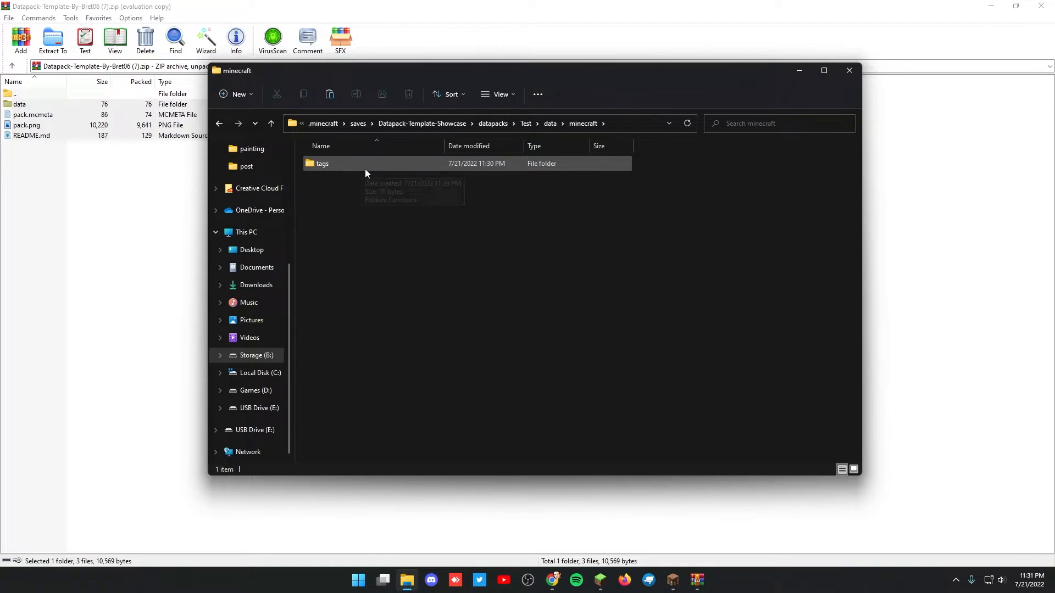
pyautogui.doubleClick(322, 164)
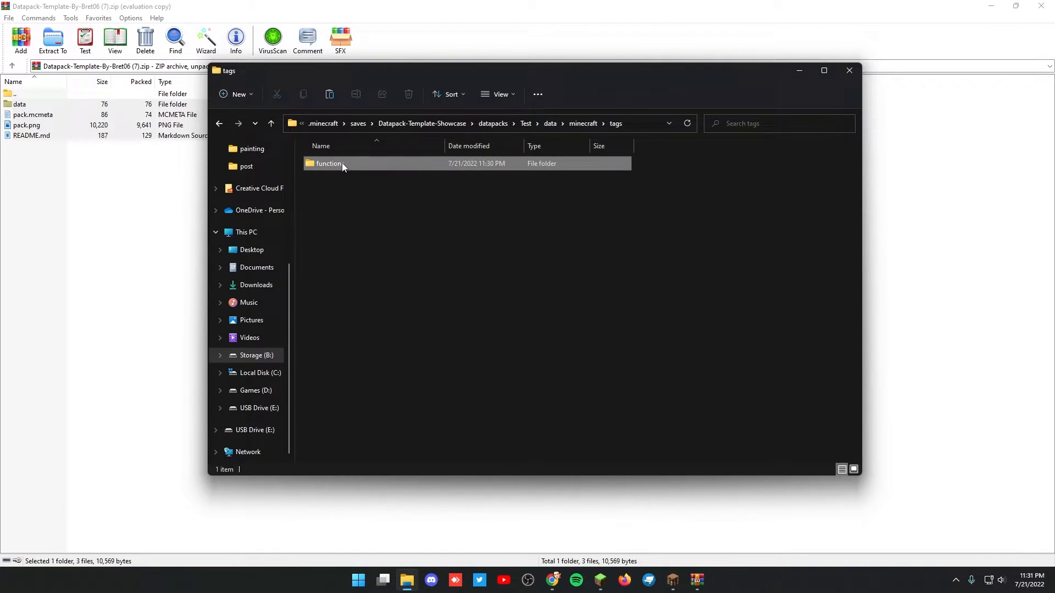
pyautogui.doubleClick(329, 163)
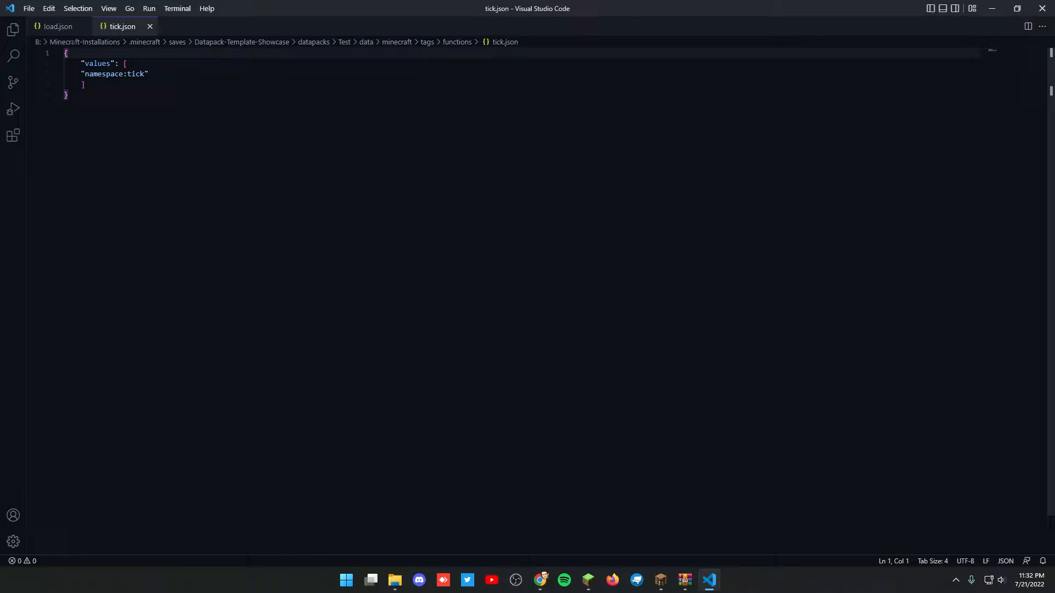
# - Review load.json and tick.json in VS Code, then close both
pyautogui.click(58, 27)
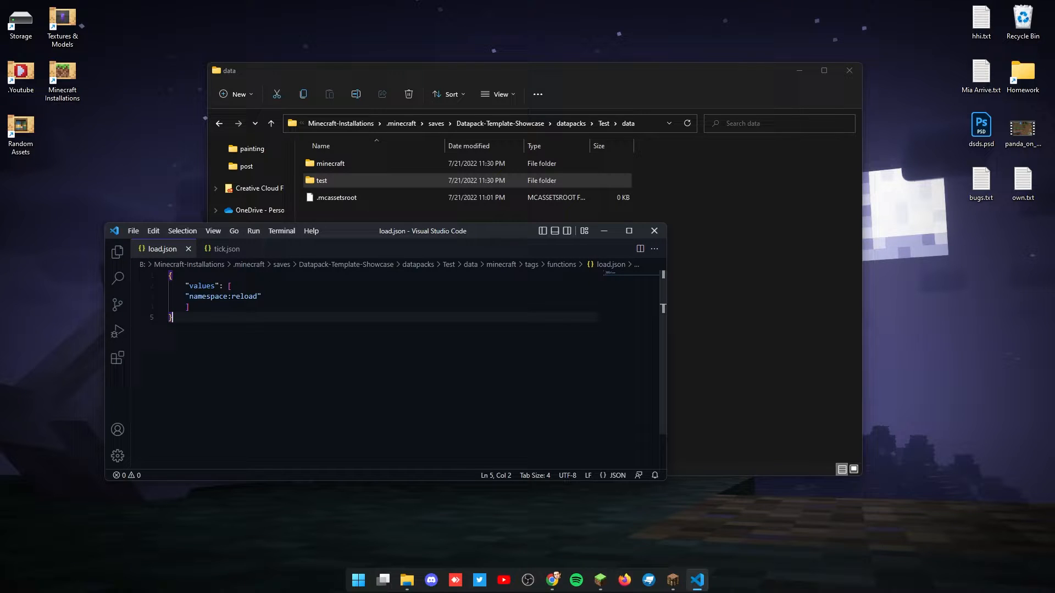
pyautogui.doubleClick(209, 296)
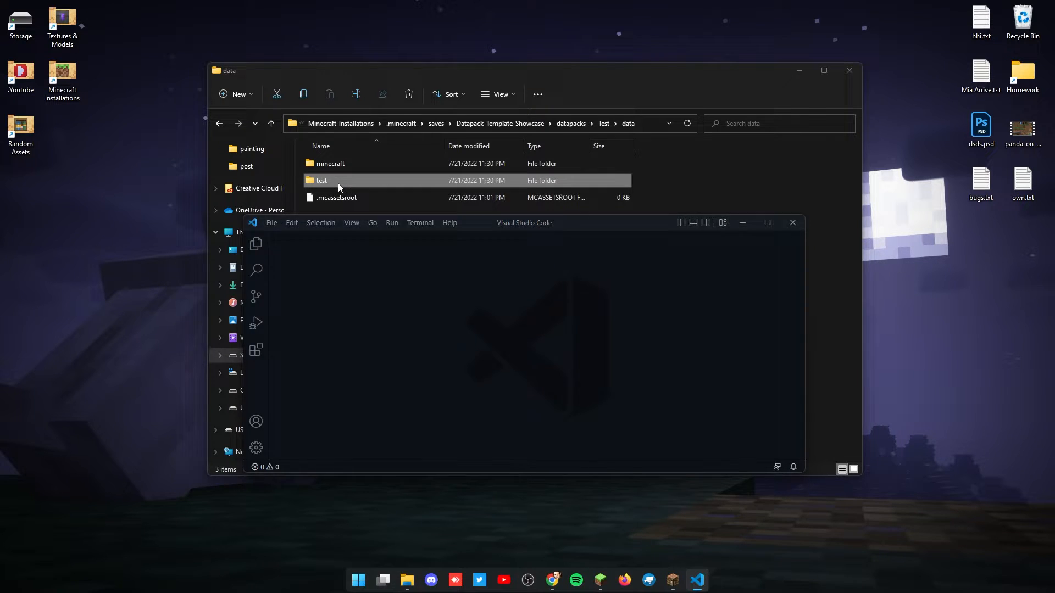
# - Enter test/functions and select both reload.mcfunction and tick.mcfunction
pyautogui.doubleClick(322, 180)
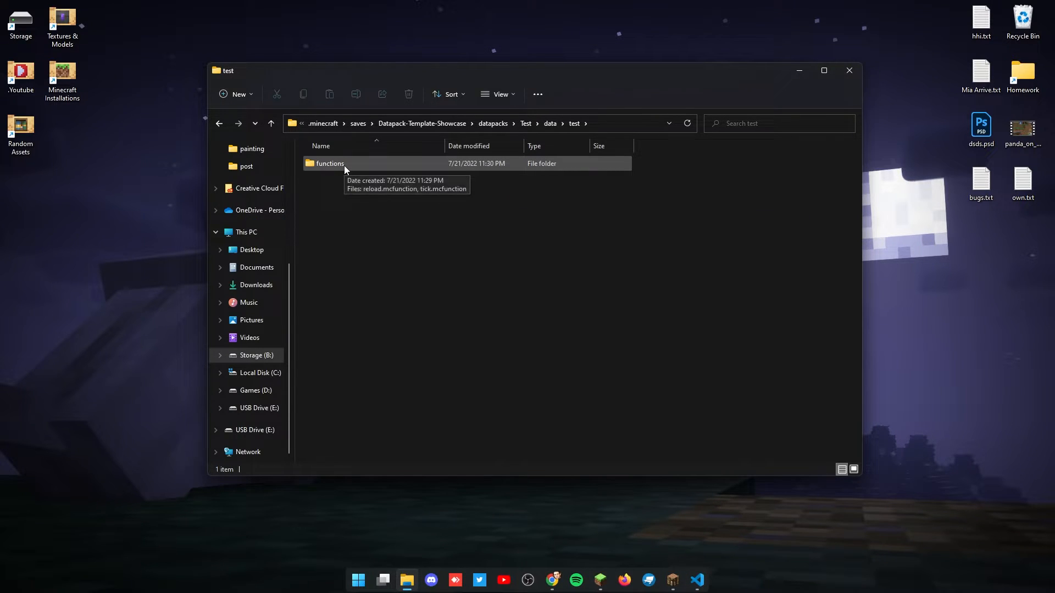
pyautogui.doubleClick(330, 163)
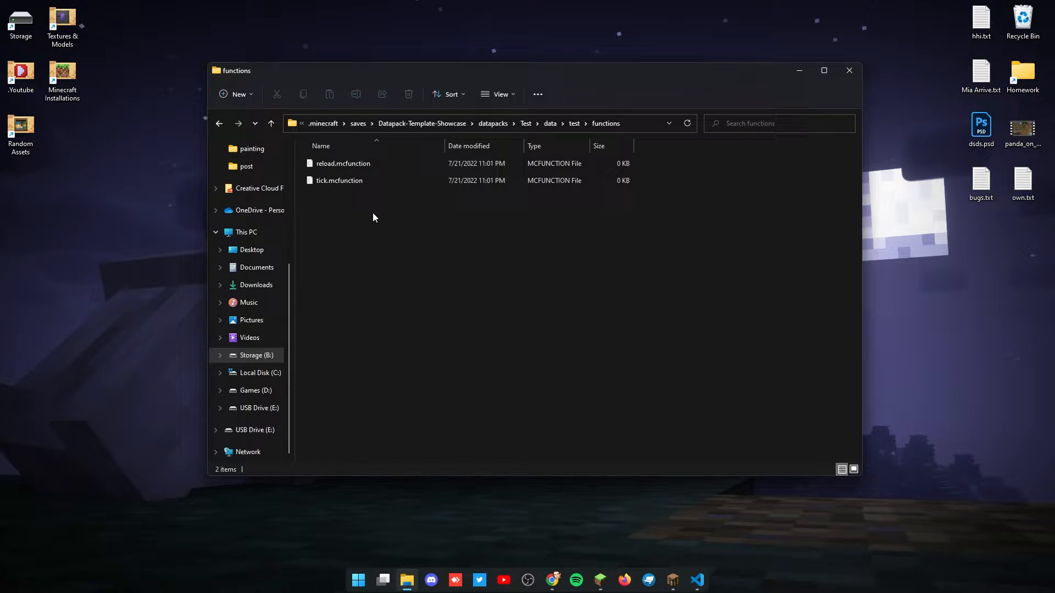
pyautogui.click(342, 164)
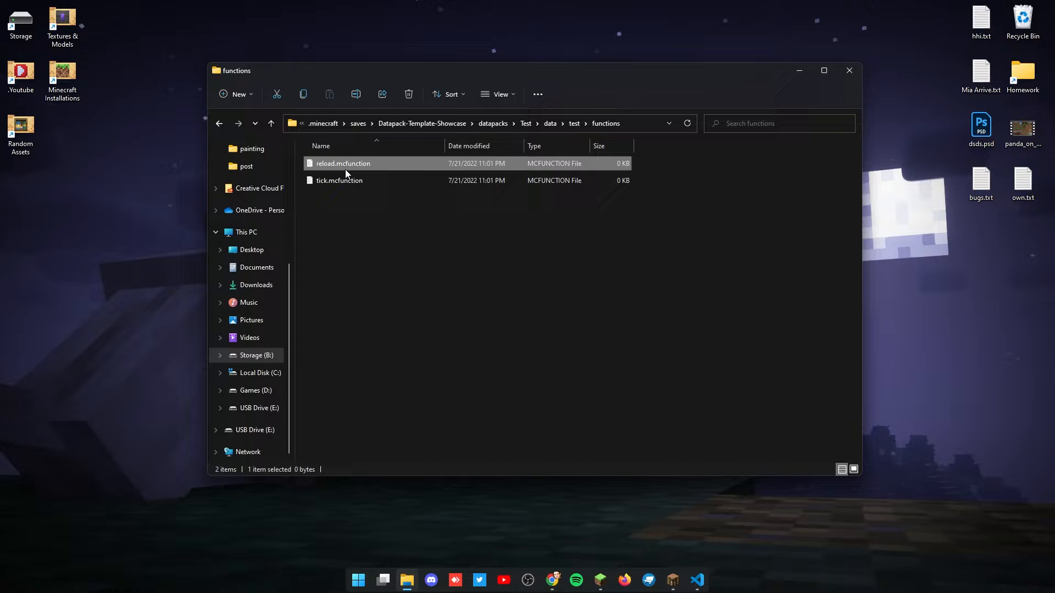
pyautogui.click(339, 180)
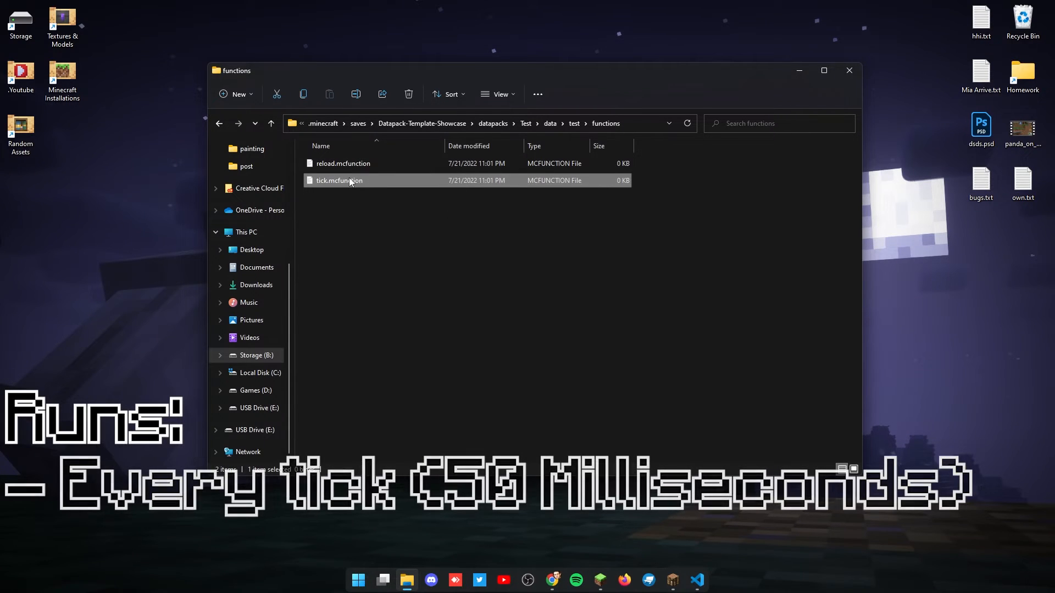
# - Open both empty function files in VS Code and check the tick and reload tabs
pyautogui.doubleClick(343, 163)
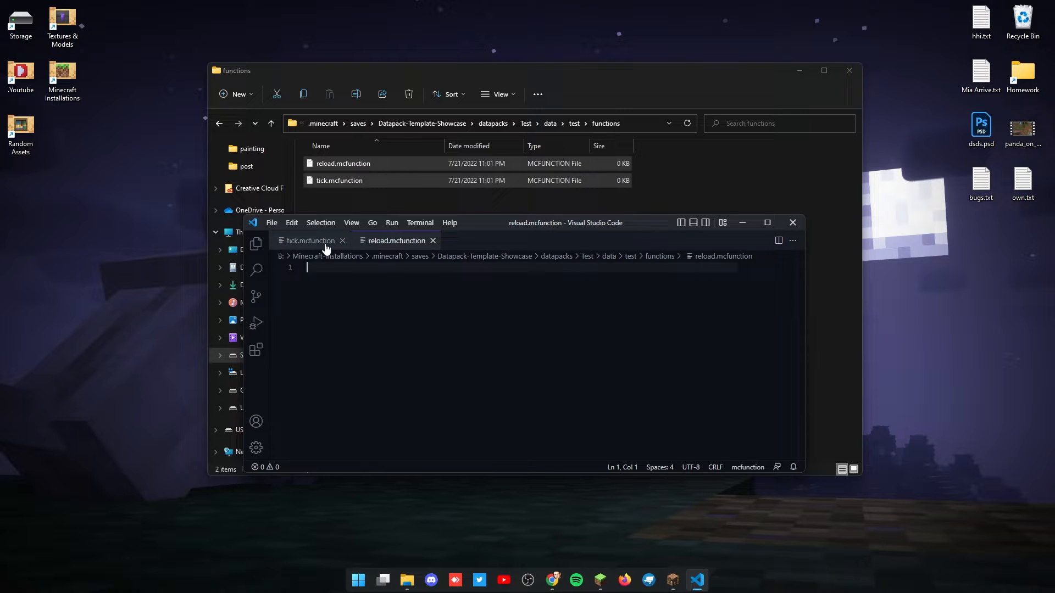
pyautogui.moveTo(374, 242)
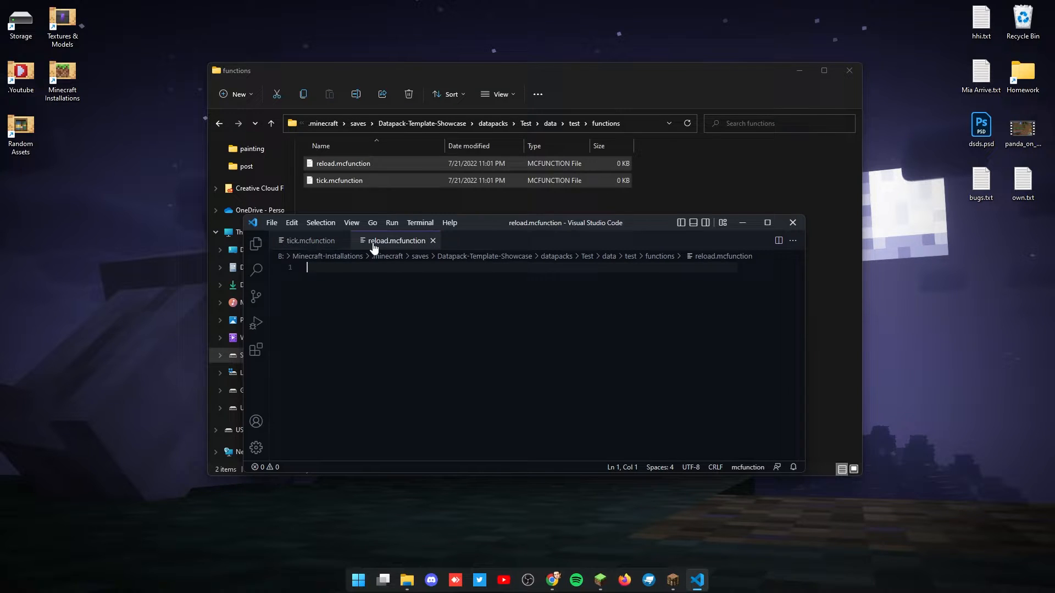
pyautogui.click(311, 241)
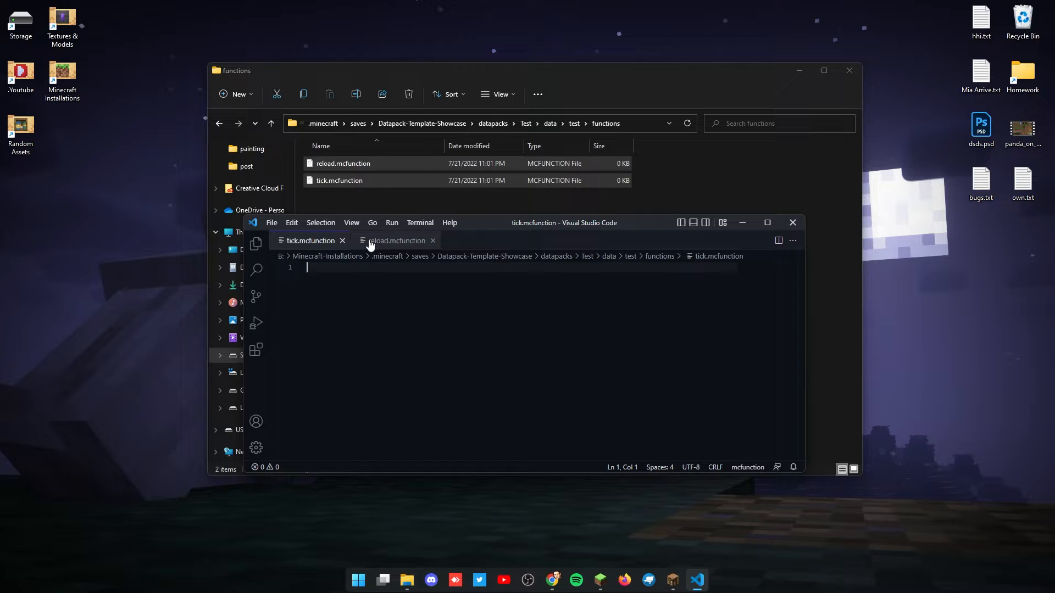
pyautogui.click(397, 241)
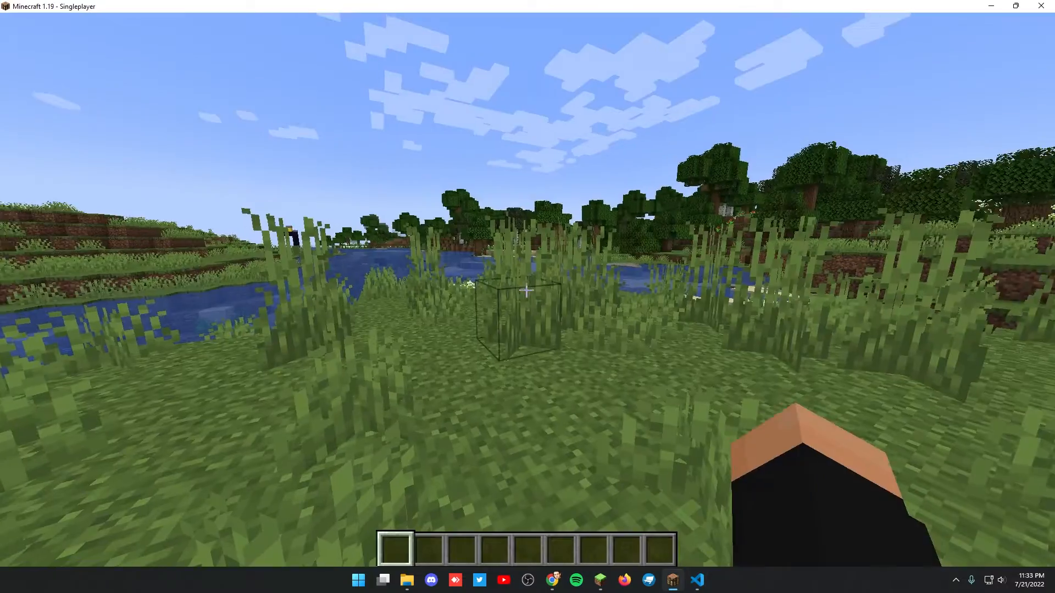
# - Reload the datapacks in-game and begin the /function test:reload command in chat
pyautogui.click(382, 580)
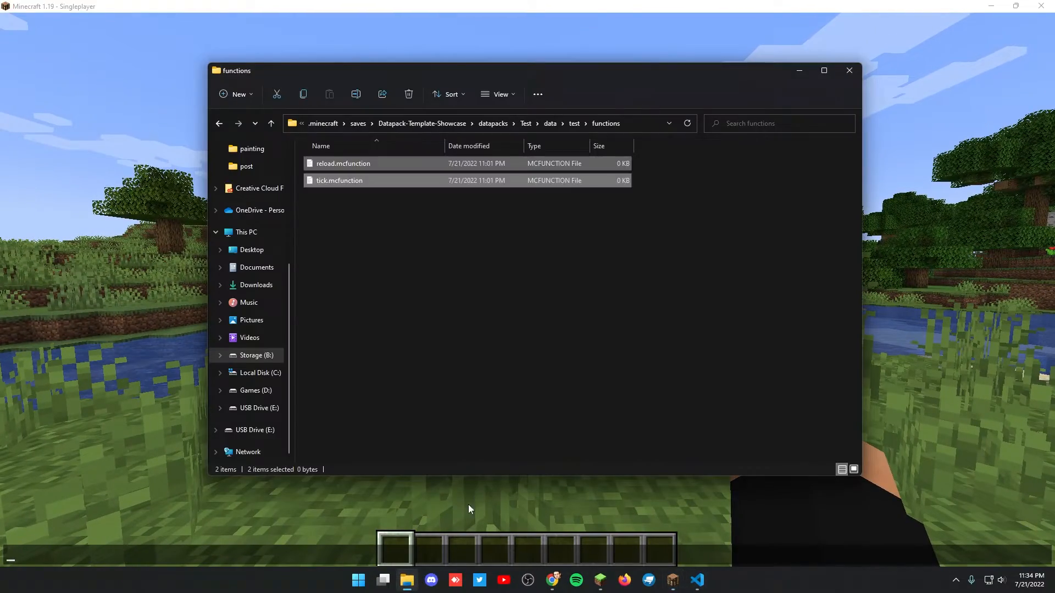
pyautogui.click(369, 217)
pyautogui.write('/function')
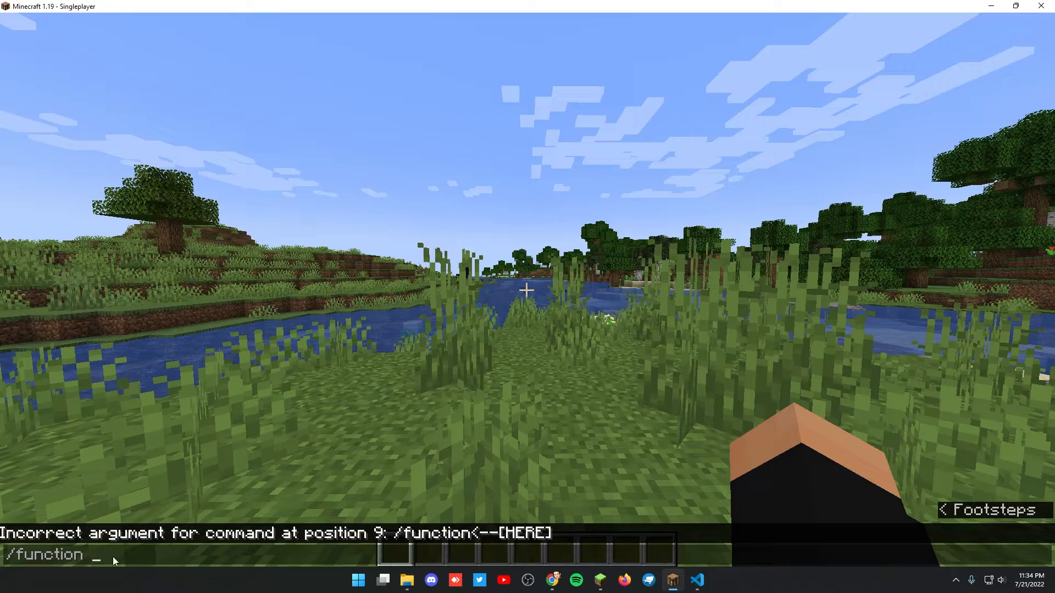
pyautogui.press('Escape')
pyautogui.write('/')
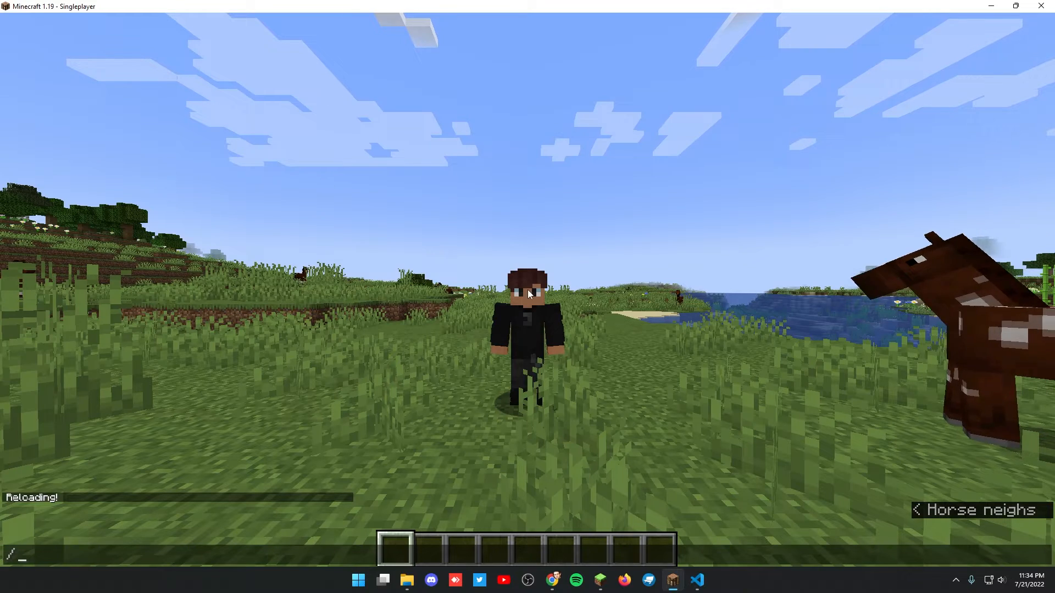
pyautogui.write('function test:reload')
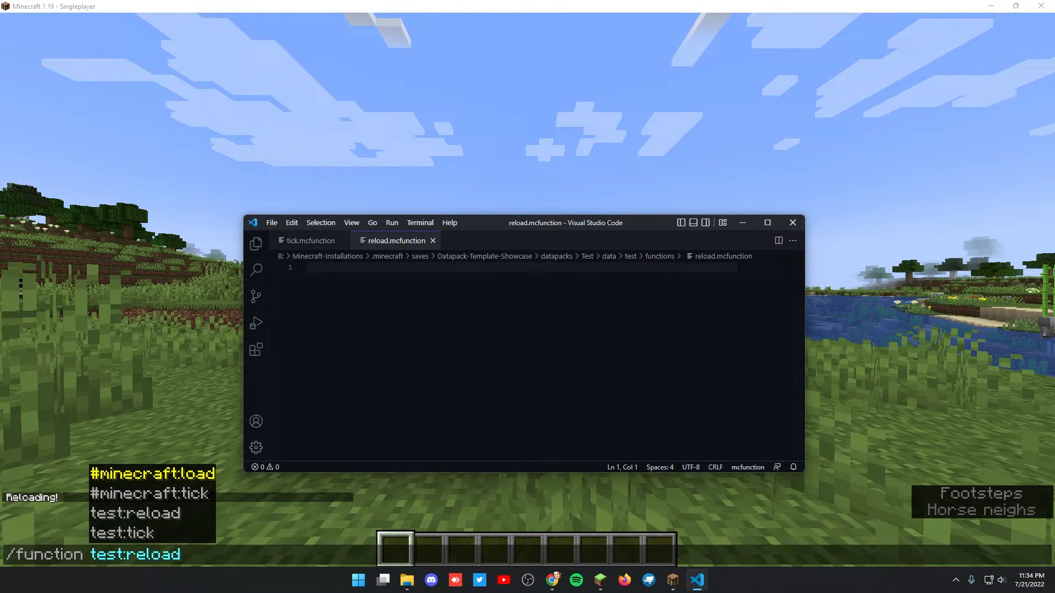
# - Write 'say SUBSCRIBE!' as the reload function's first line and check it in-game
pyautogui.write('say')
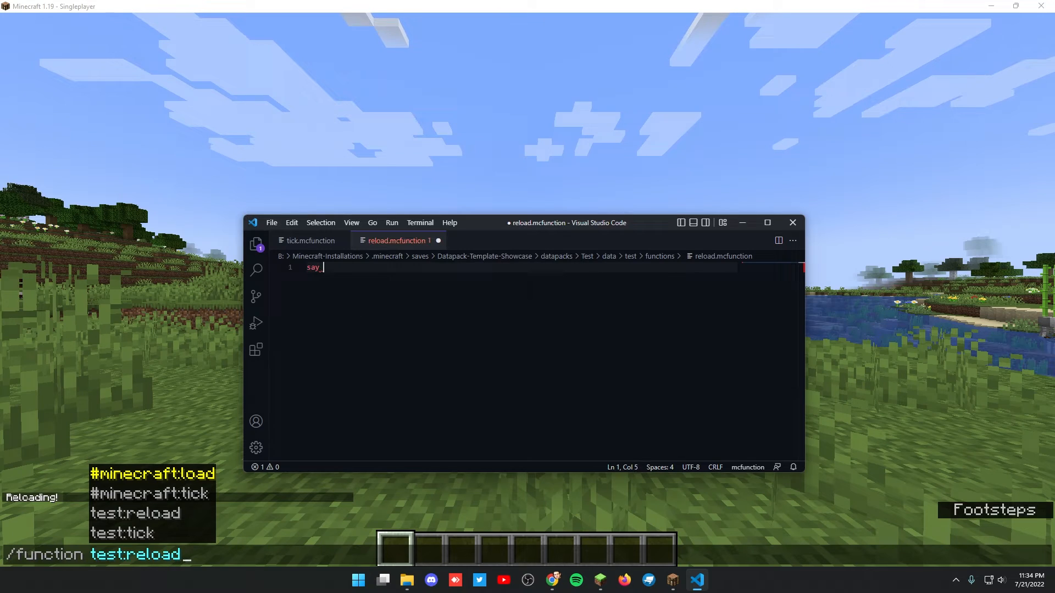
pyautogui.write('SUBSCRI')
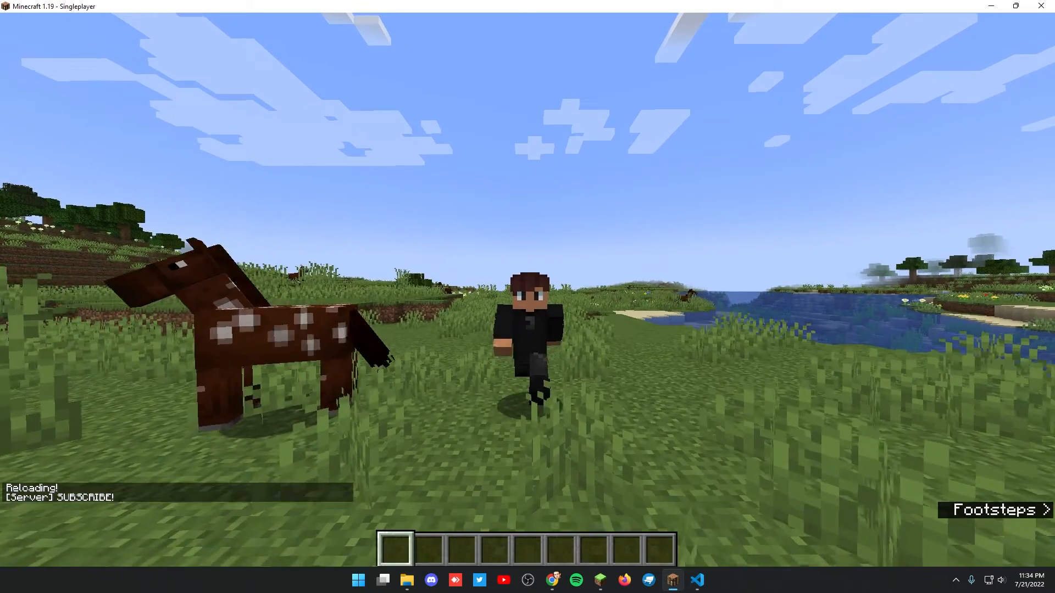
pyautogui.click(697, 580)
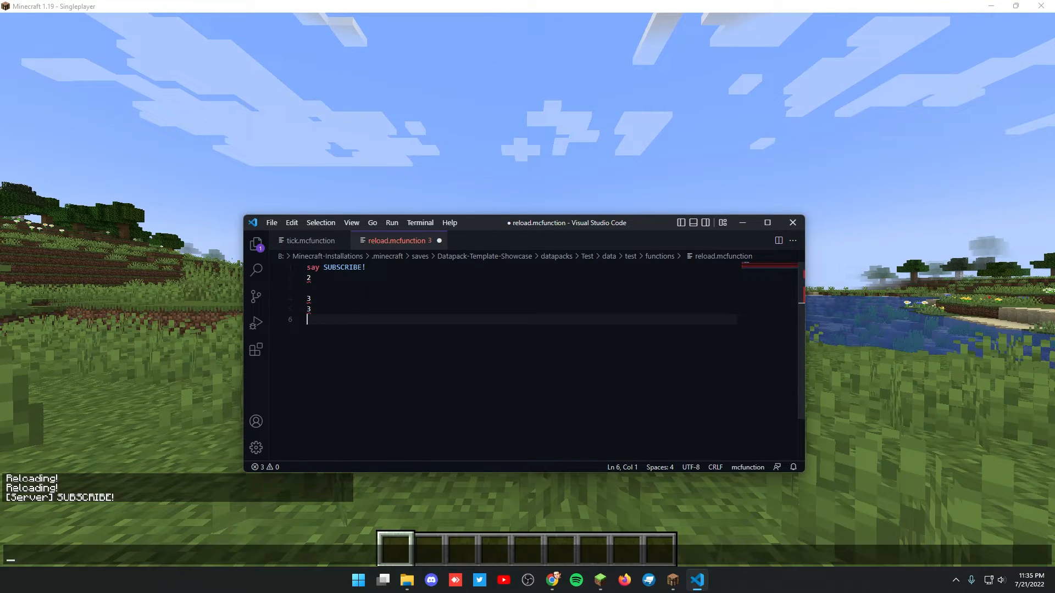
# - Add 'say Please' as the second line of reload.mcfunction and save it
pyautogui.write('say')
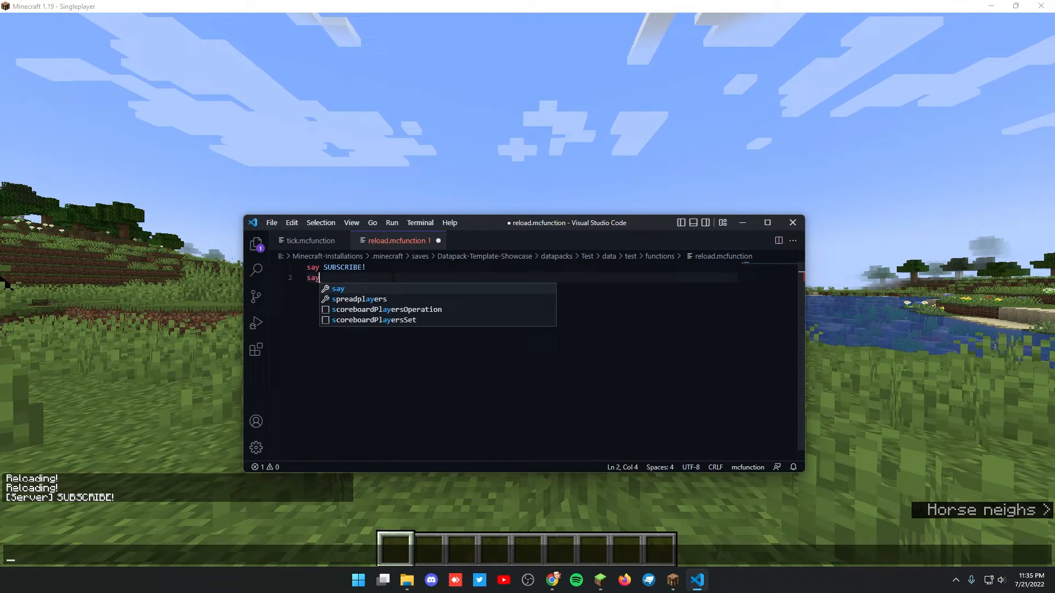
pyautogui.write('Please')
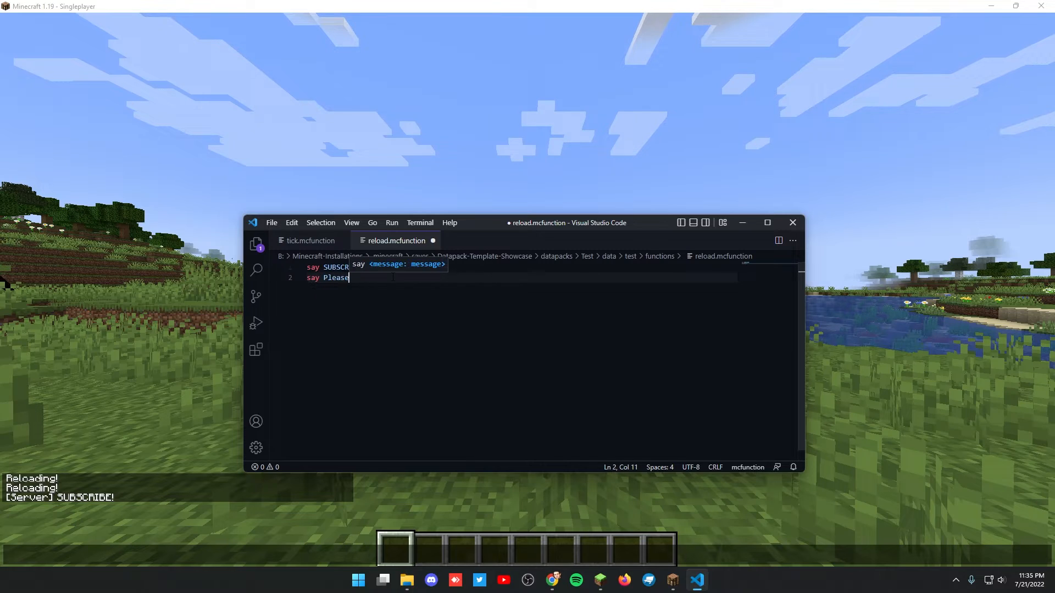
pyautogui.press('ctrl+s')
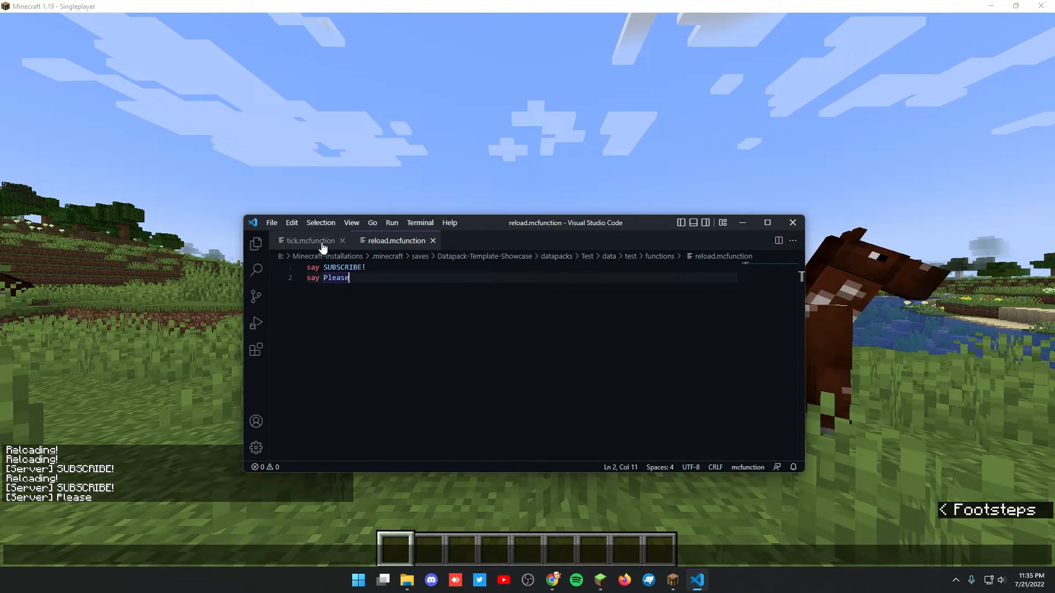
# - Write 'say lol' in tick.mcfunction and test it in-game
pyautogui.click(310, 241)
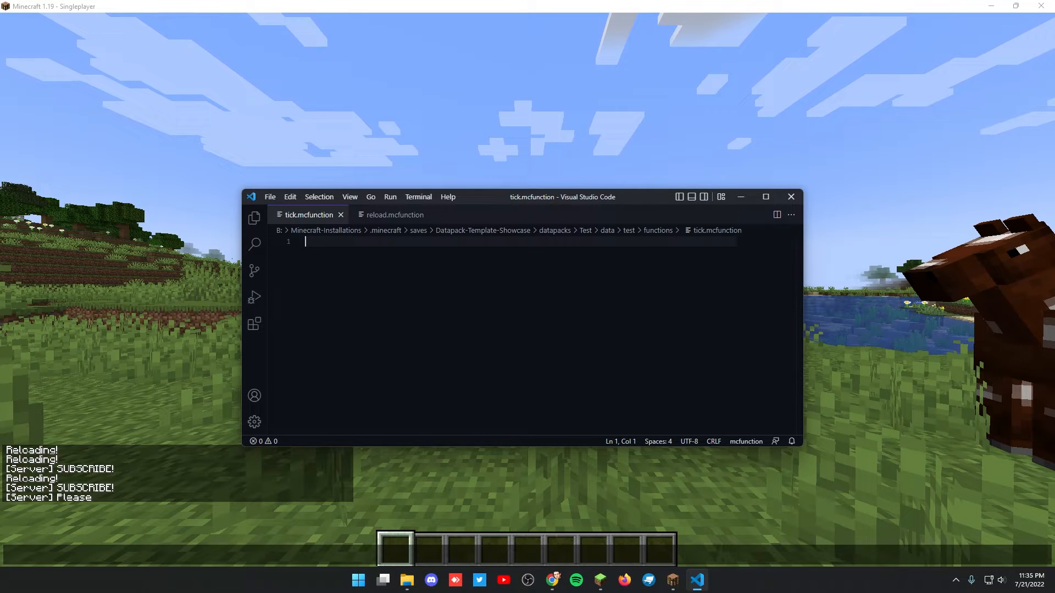
pyautogui.write('say')
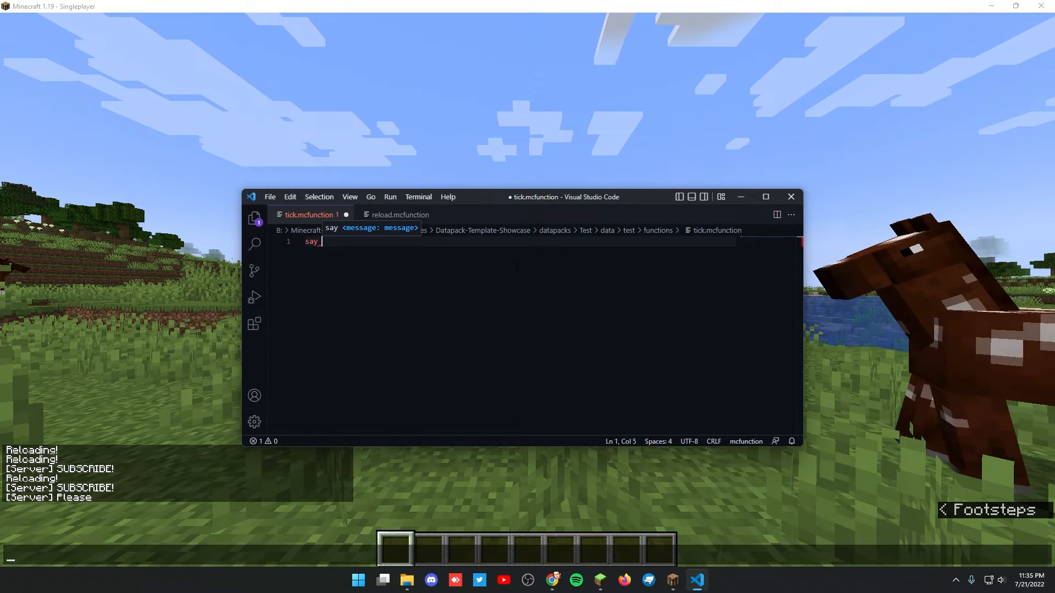
pyautogui.write('lol')
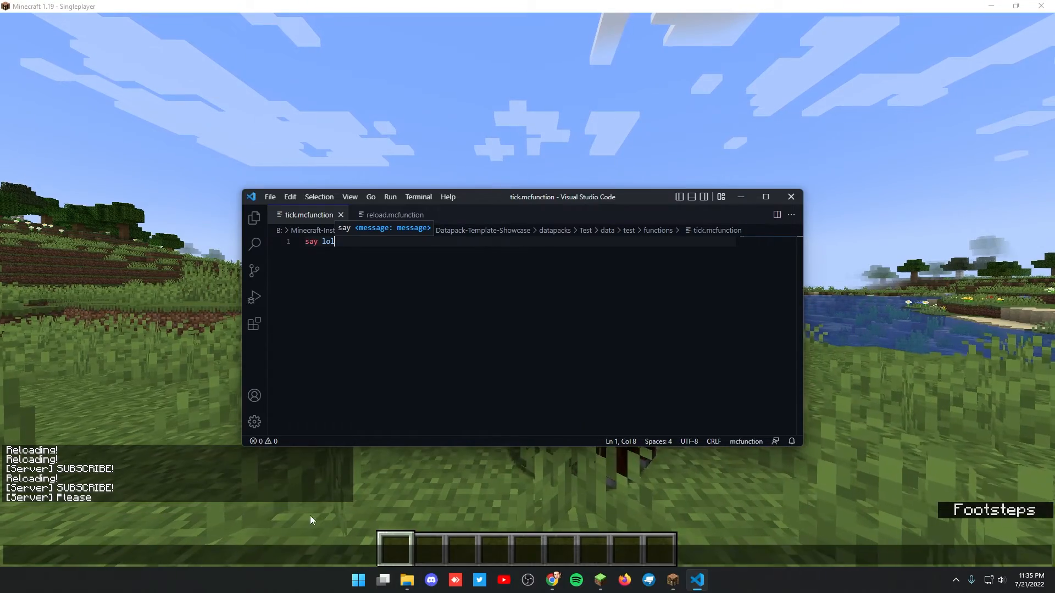
pyautogui.click(670, 580)
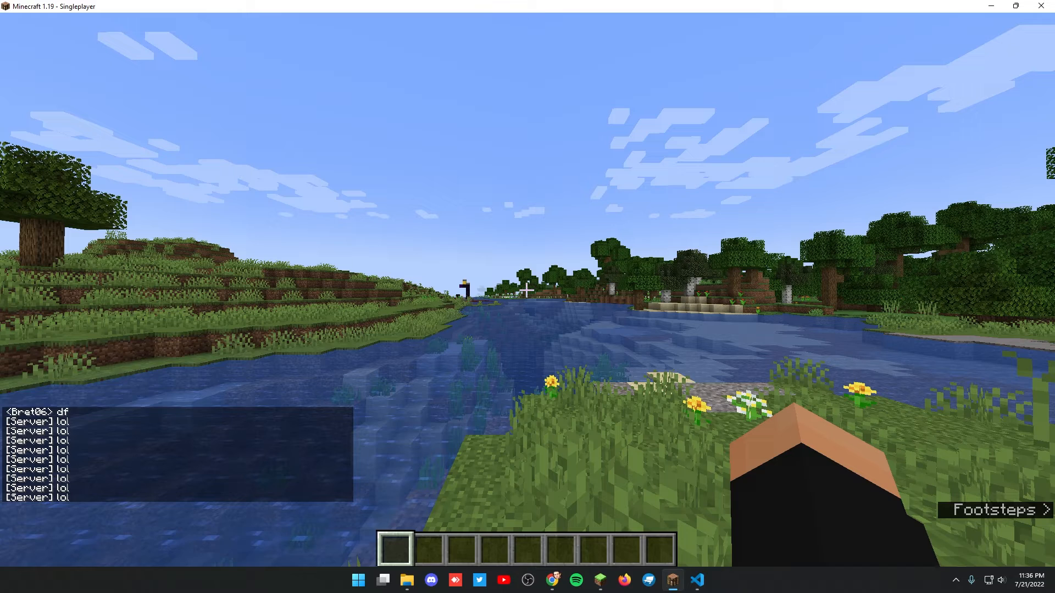
# - Replace say lol with 'effect give @e levitation 1 1' in the tick function
pyautogui.click(697, 580)
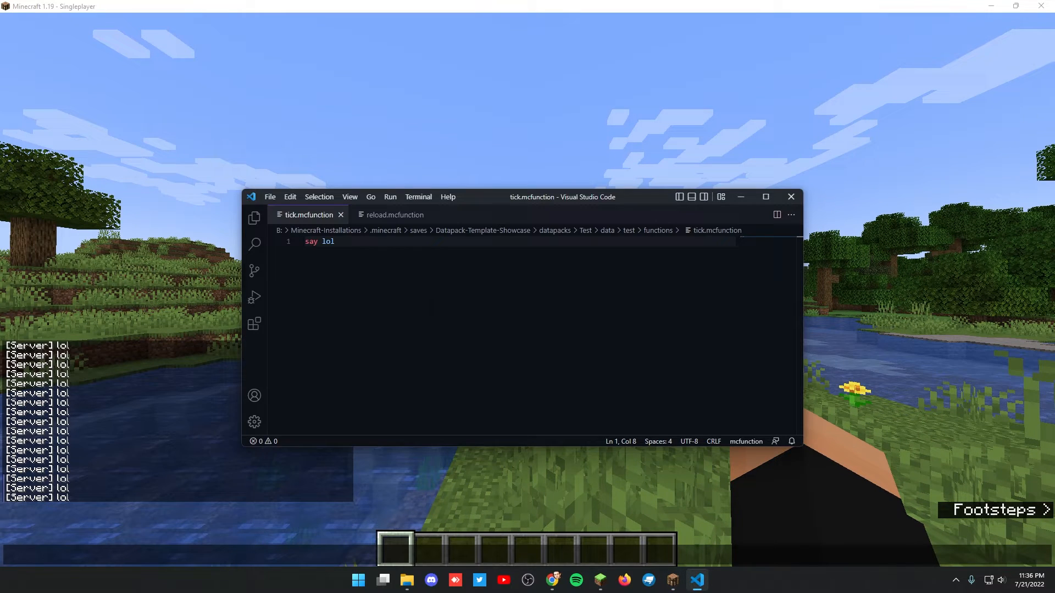
pyautogui.press('BackSpace')
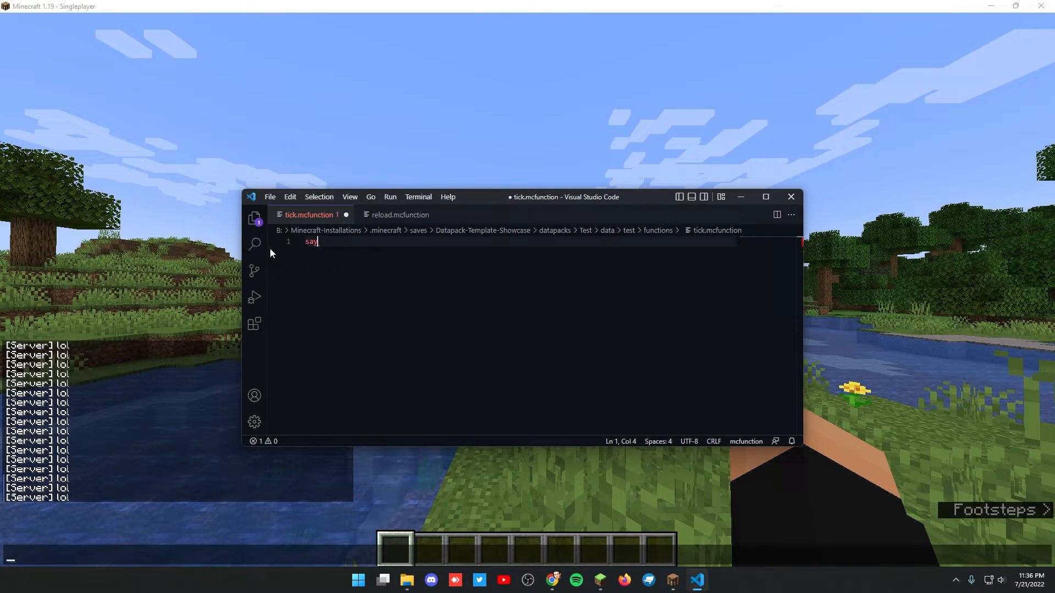
pyautogui.write('effect')
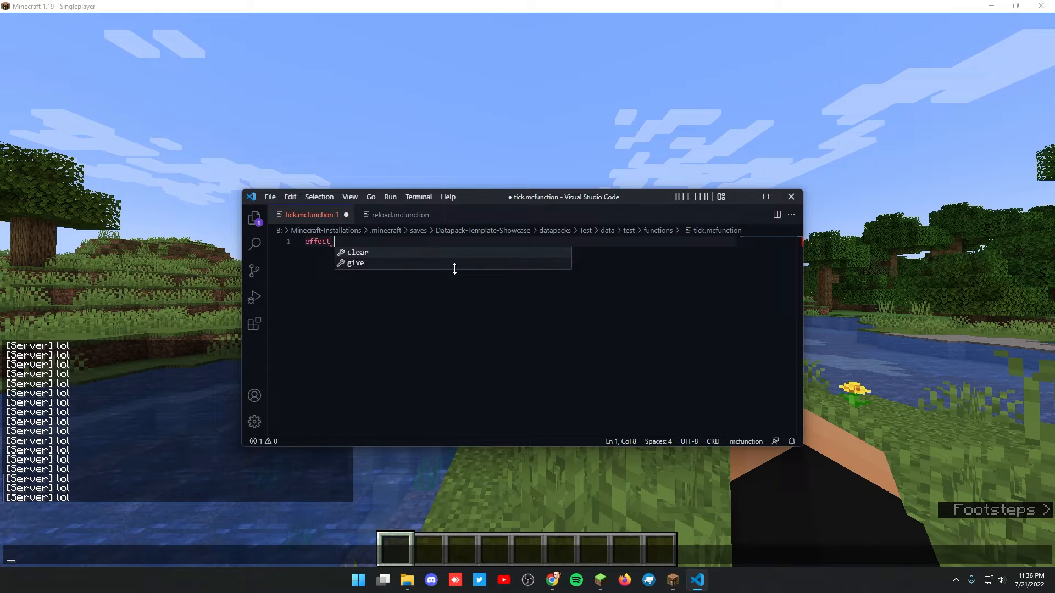
pyautogui.write('give @e')
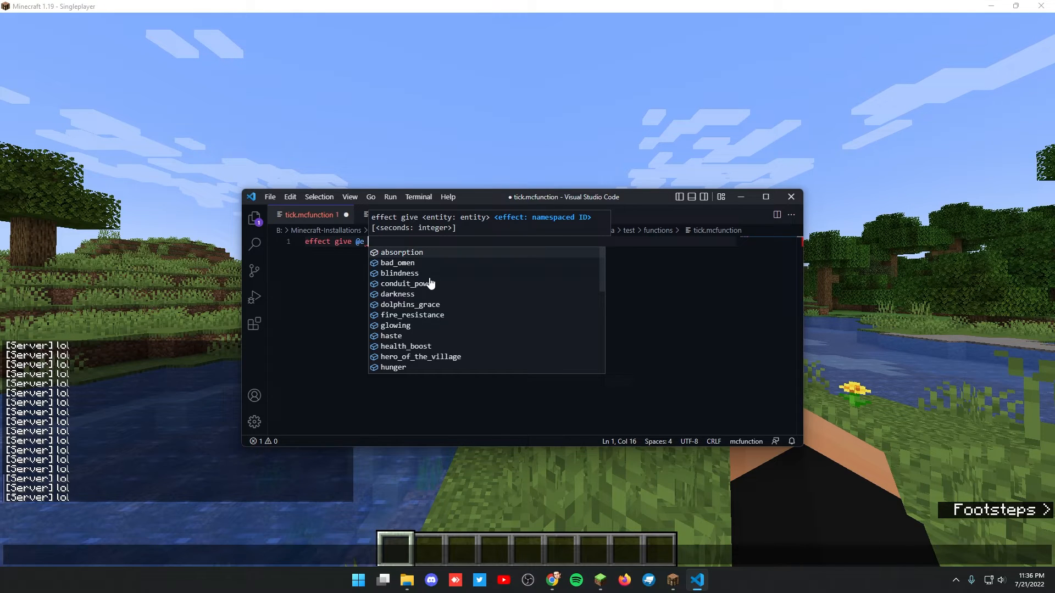
pyautogui.write('levitation')
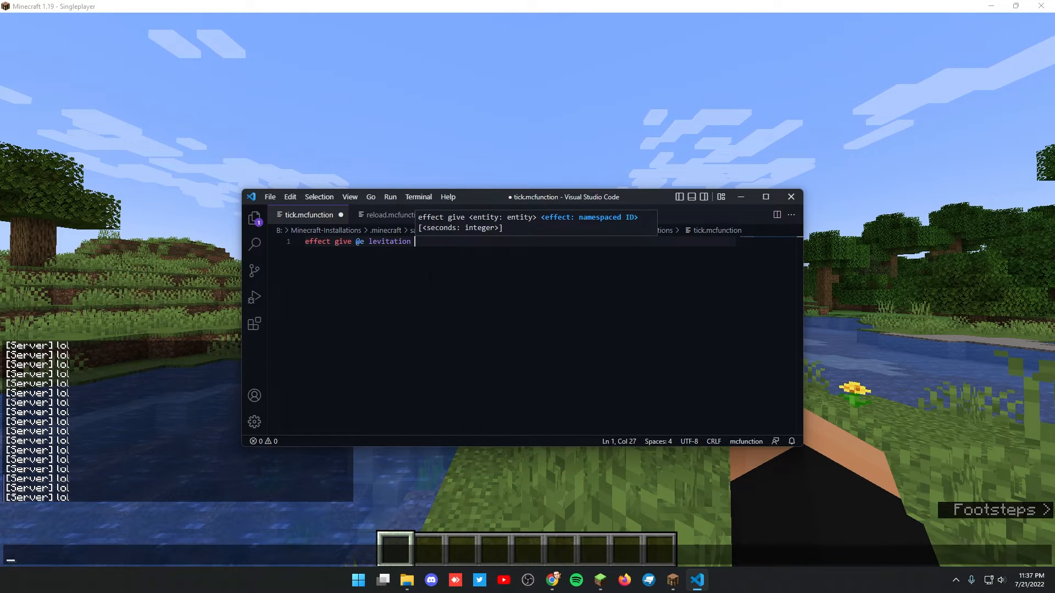
pyautogui.write('1')
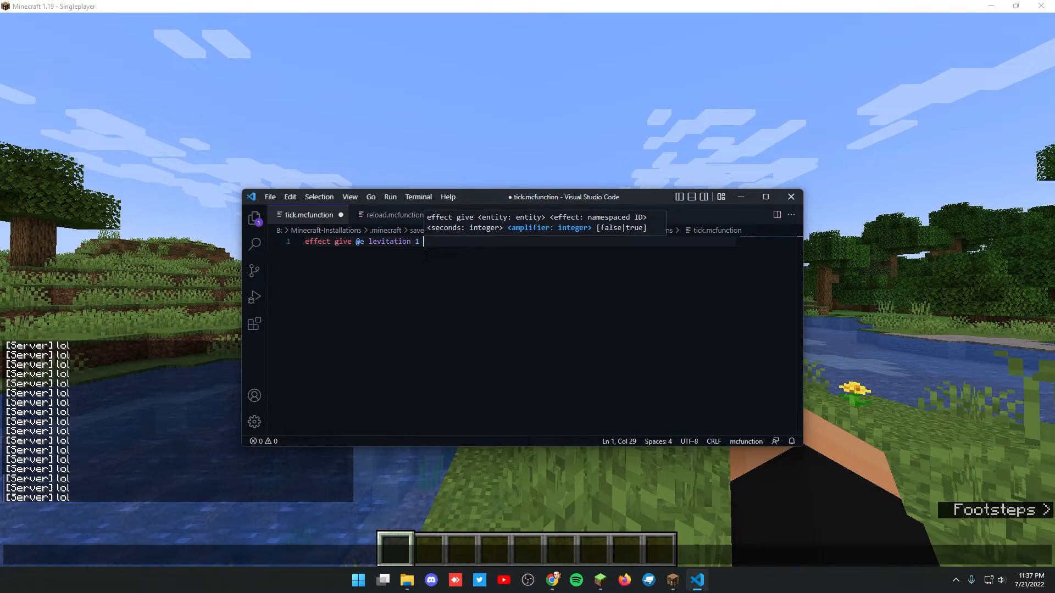
pyautogui.write('1')
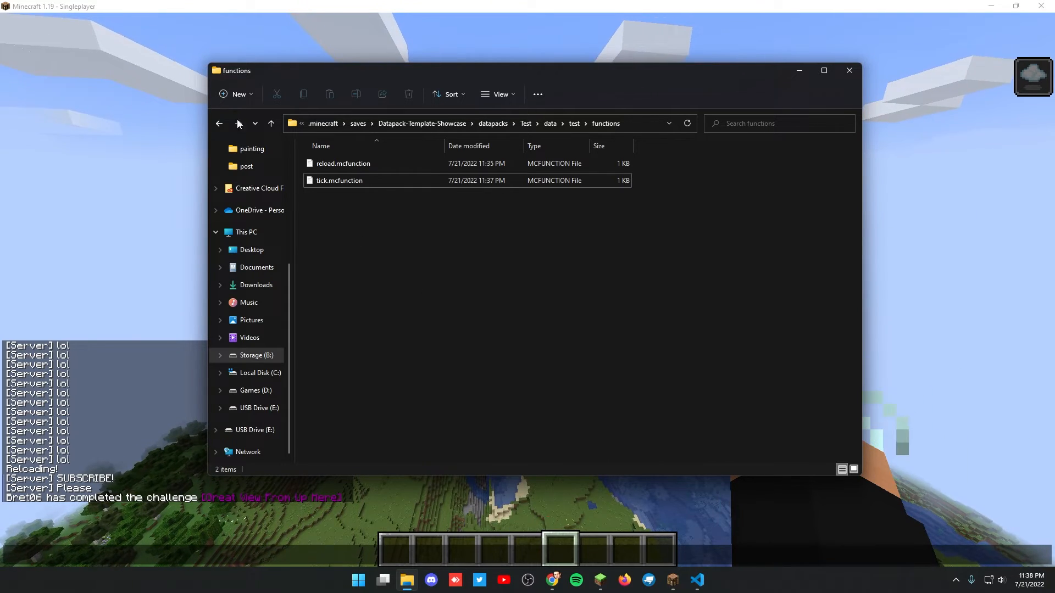
# - Create a bruh folder inside functions containing a new test.mcfunction file
pyautogui.click(236, 94)
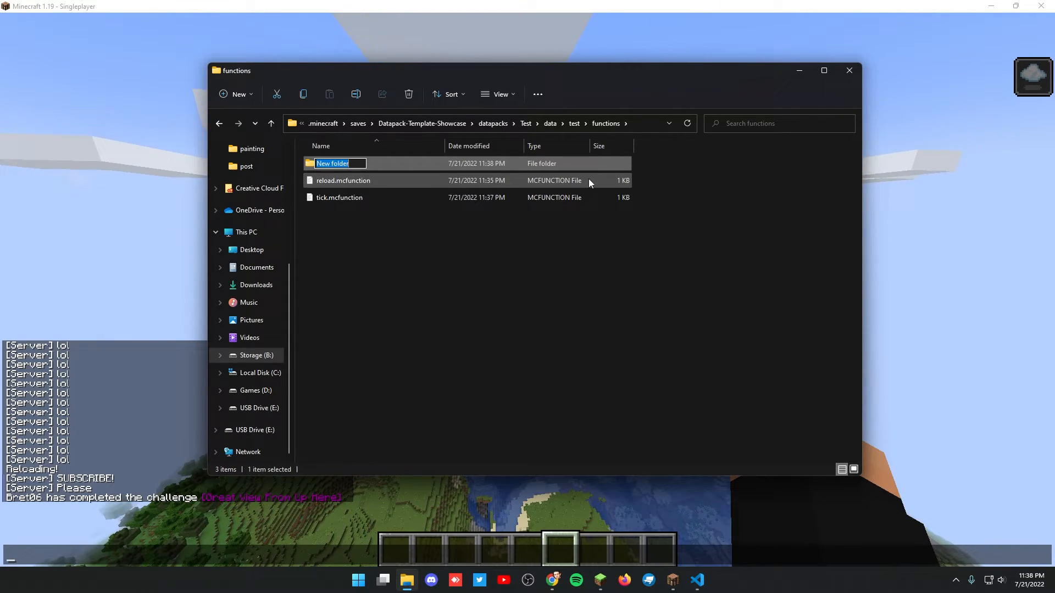
pyautogui.write('bru')
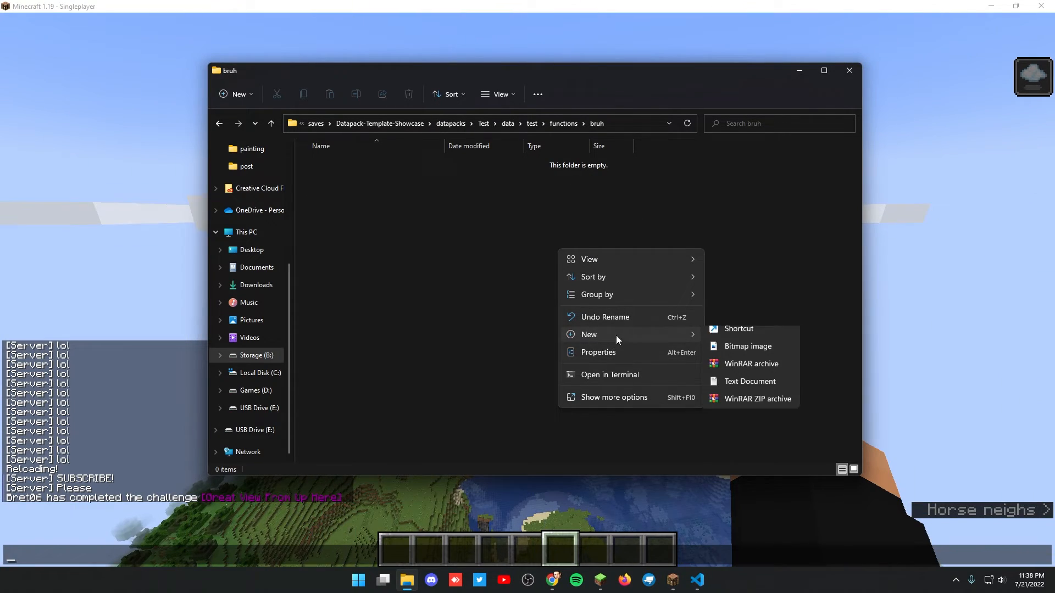
pyautogui.click(748, 382)
pyautogui.write('test.mcfunction')
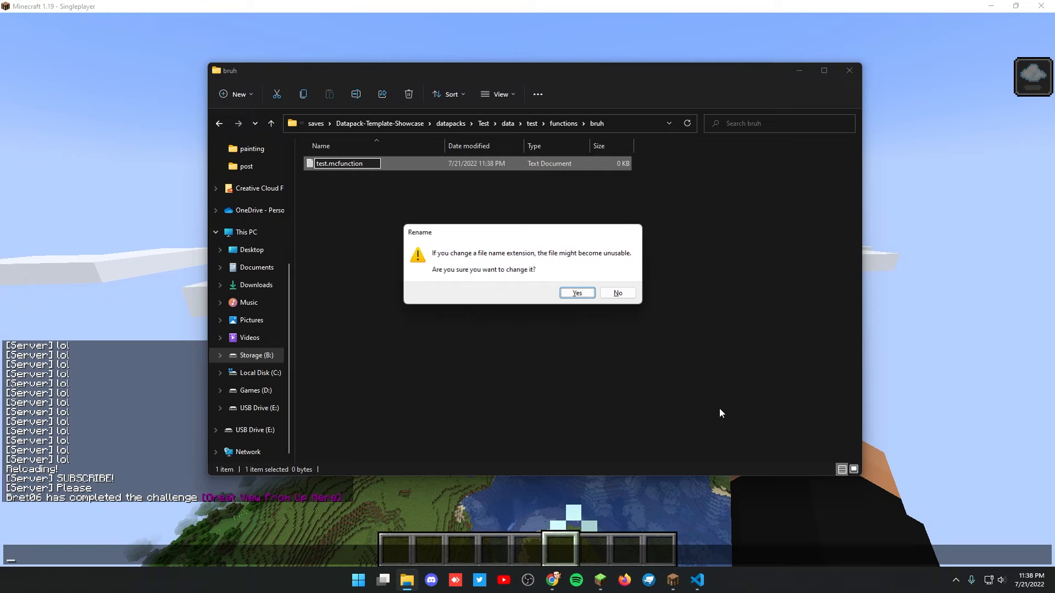
pyautogui.click(575, 292)
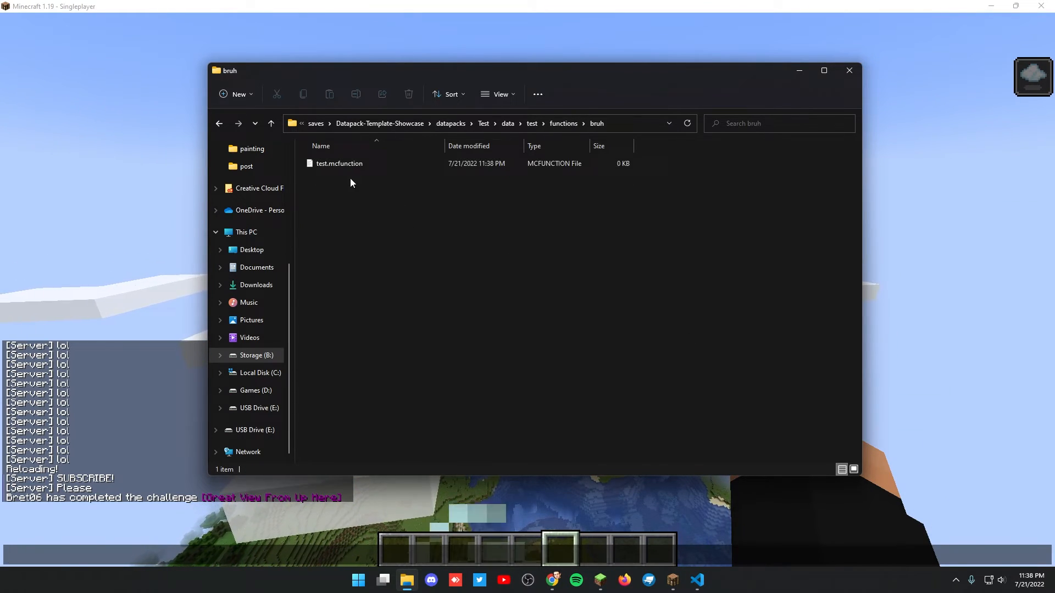
# - Open test.mcfunction in VS Code and write a 'give @s da...' darkness command
pyautogui.click(340, 164)
pyautogui.write('effect')
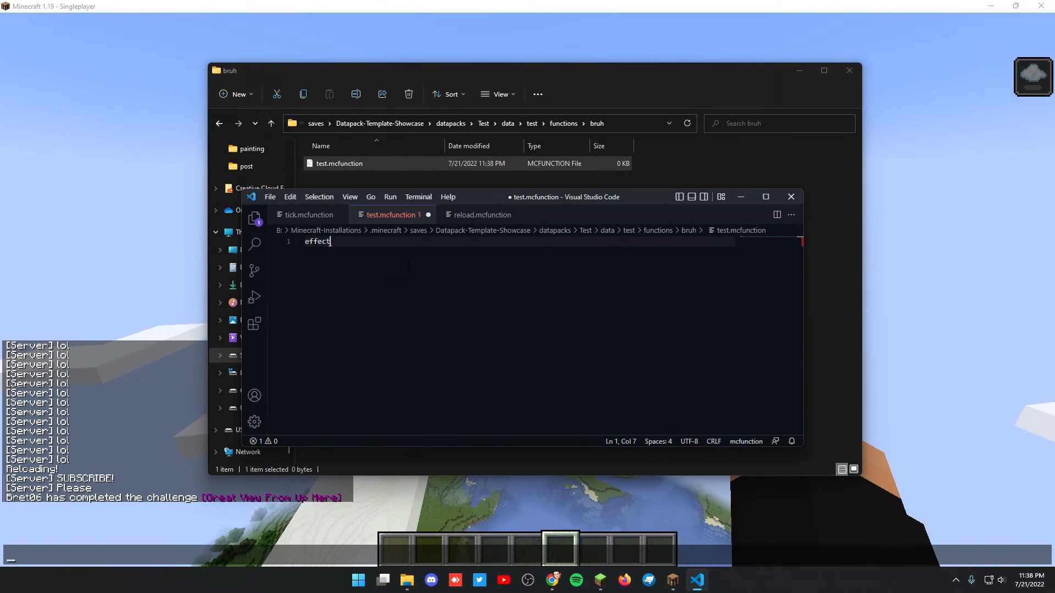
pyautogui.write('give @s da')
pyautogui.write('/function test:bruh/test')
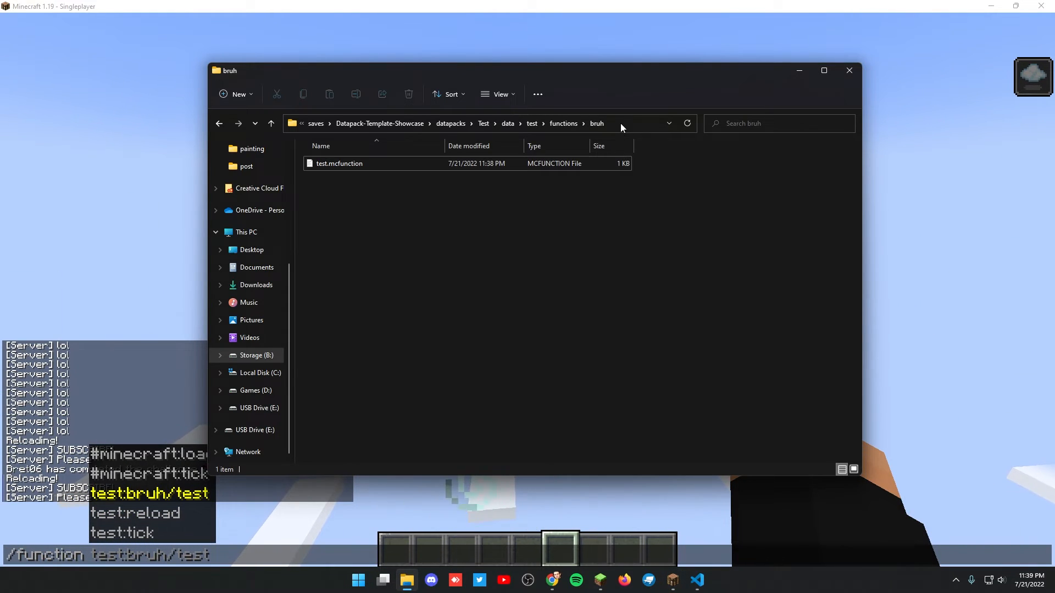
# - Check the bruh folder path under functions to confirm the test:bruh/test function name
pyautogui.click(471, 123)
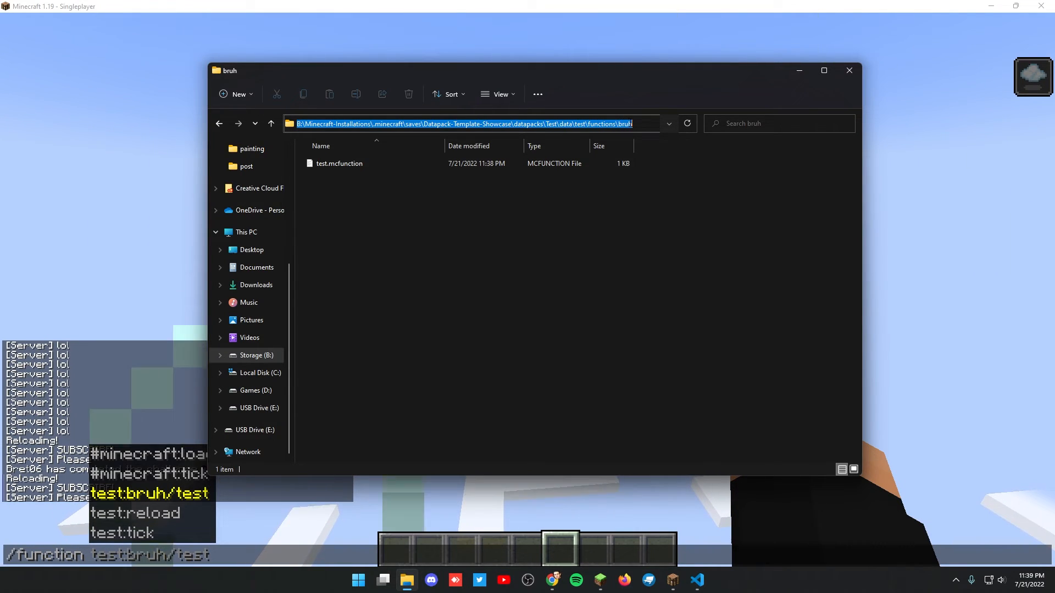
pyautogui.click(271, 123)
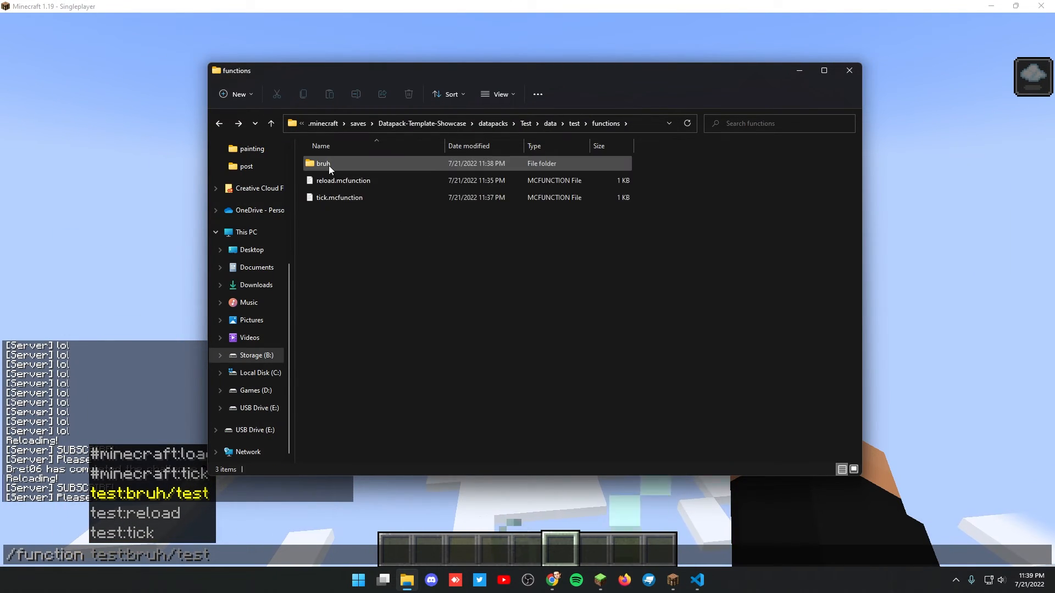
pyautogui.doubleClick(323, 164)
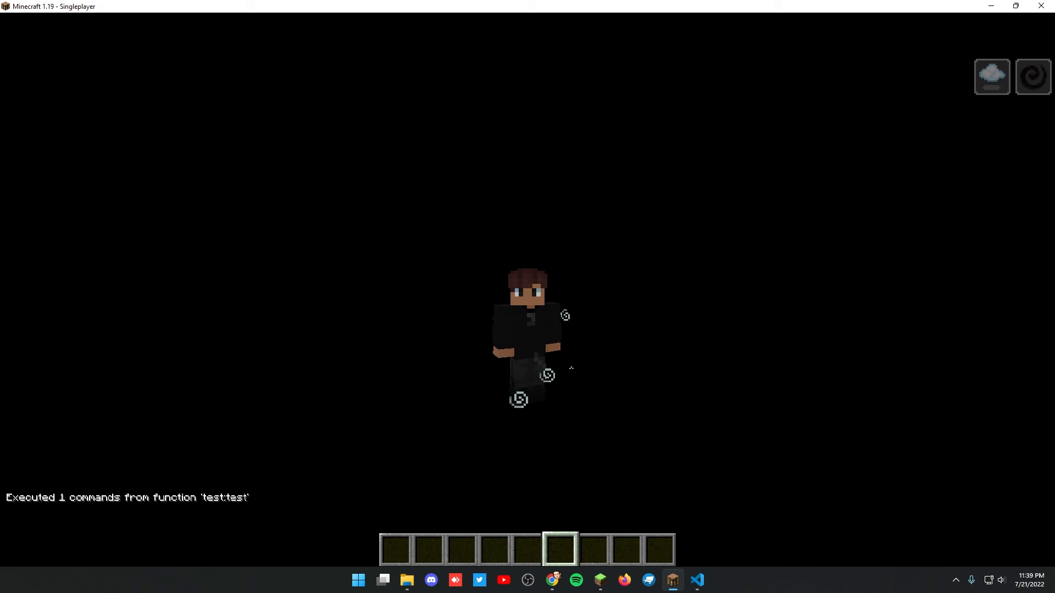
# - Navigate up to the world save and into its datapacks folder showing the Test pack
pyautogui.click(406, 580)
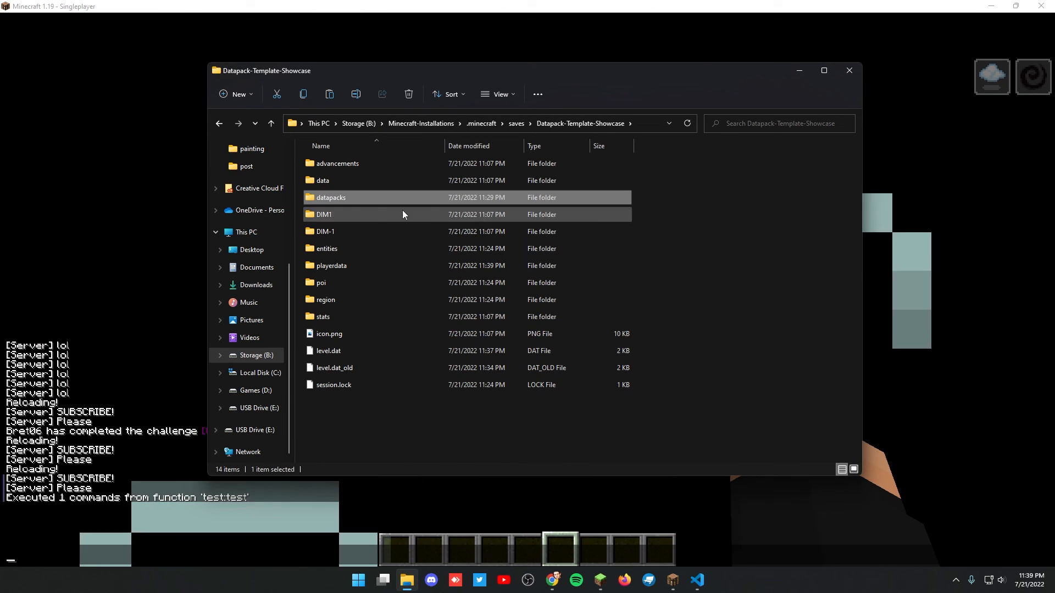
pyautogui.doubleClick(331, 196)
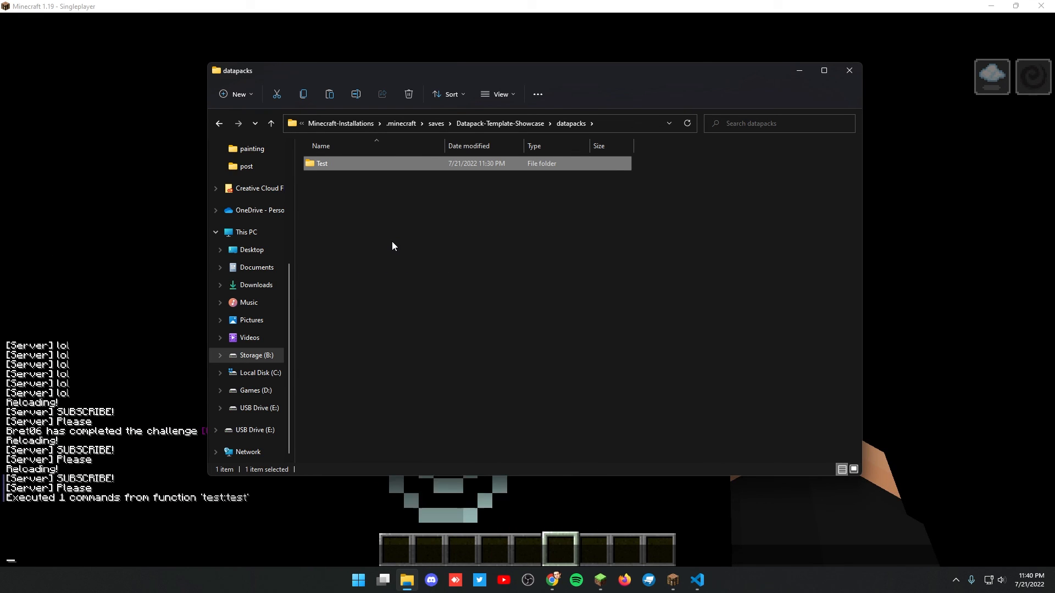
pyautogui.click(410, 251)
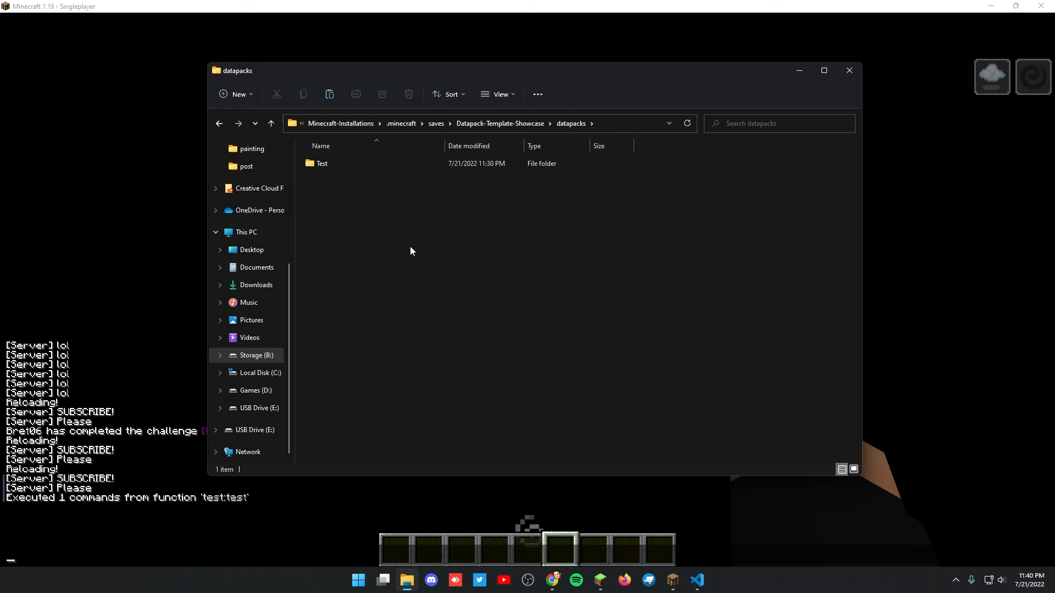